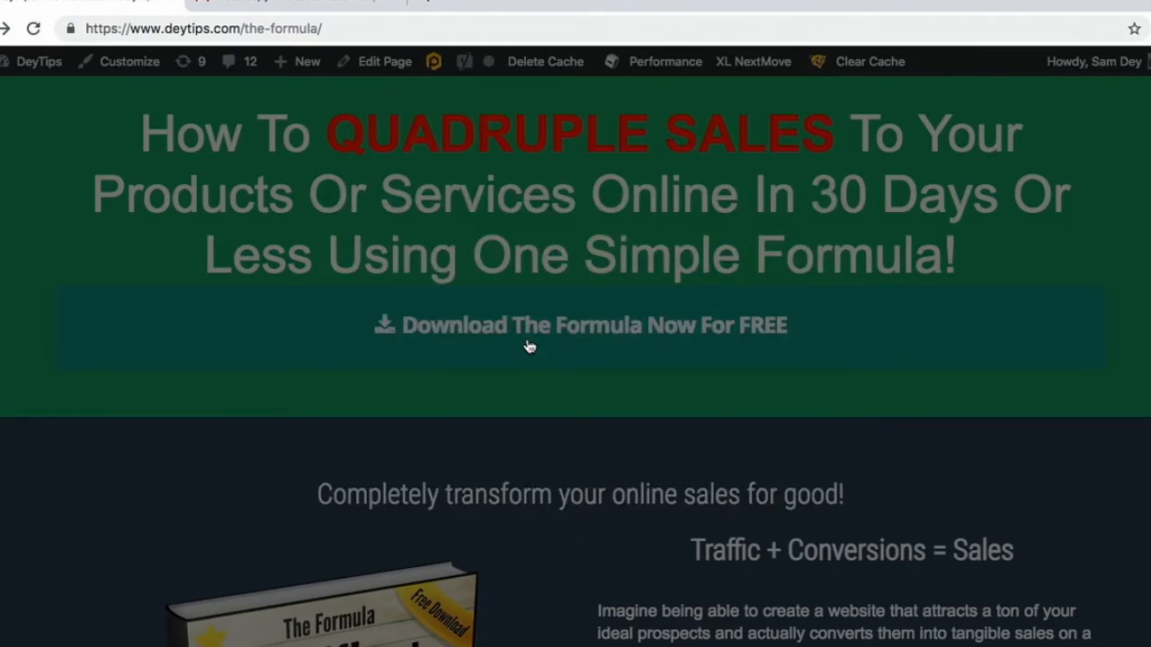
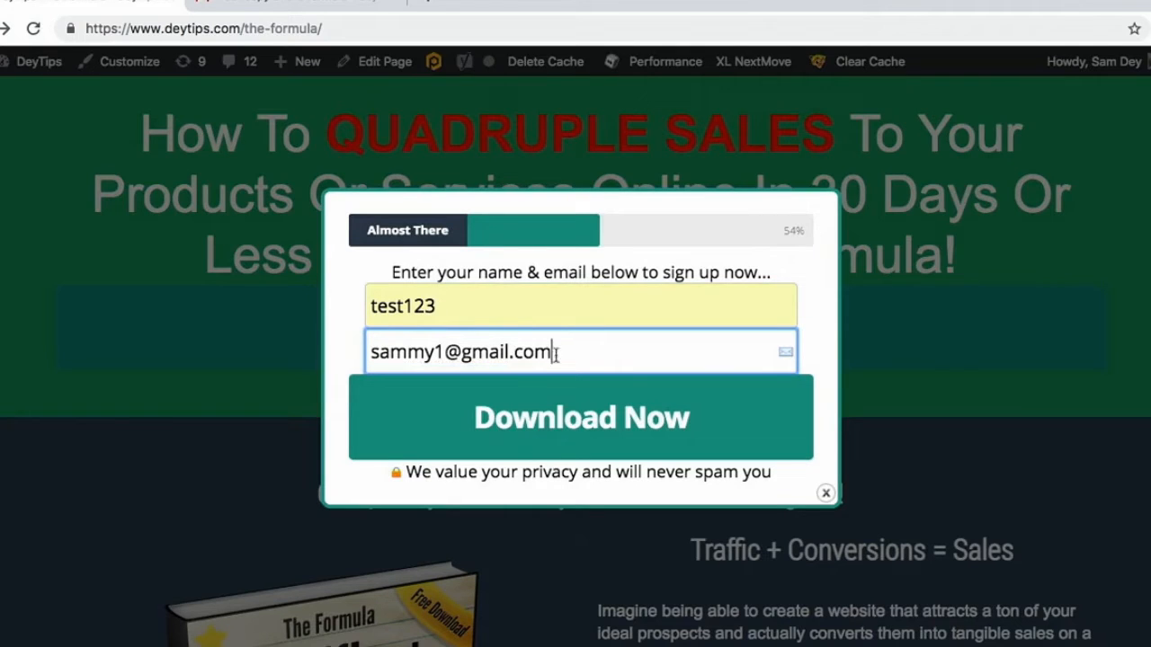
click(581, 417)
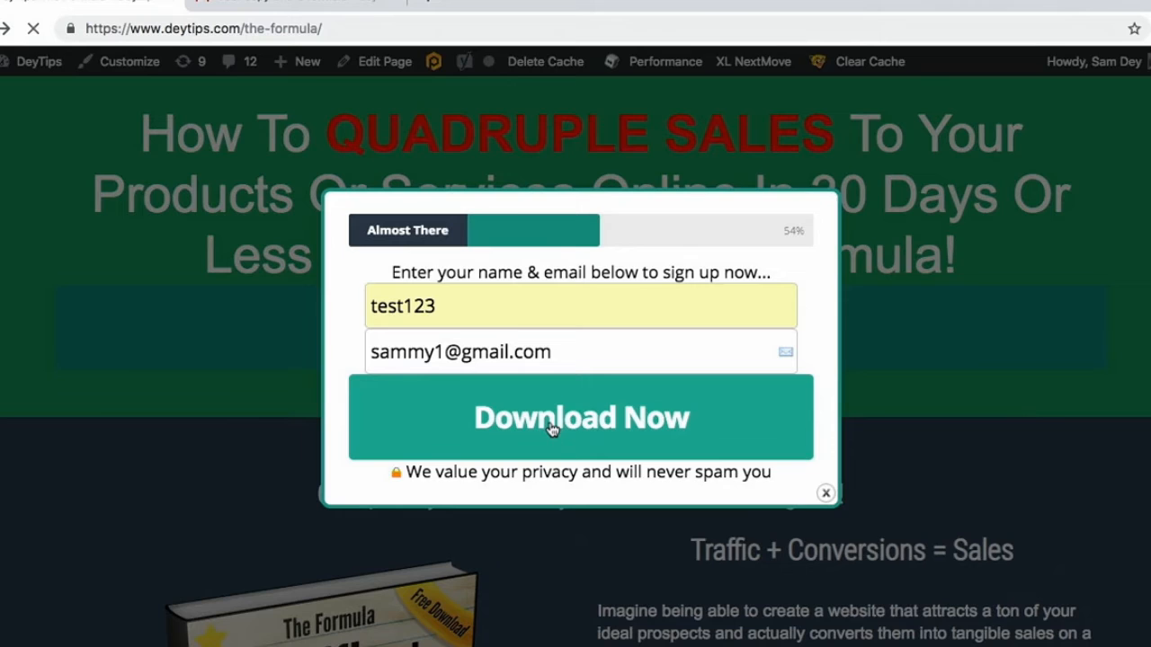
click(581, 417)
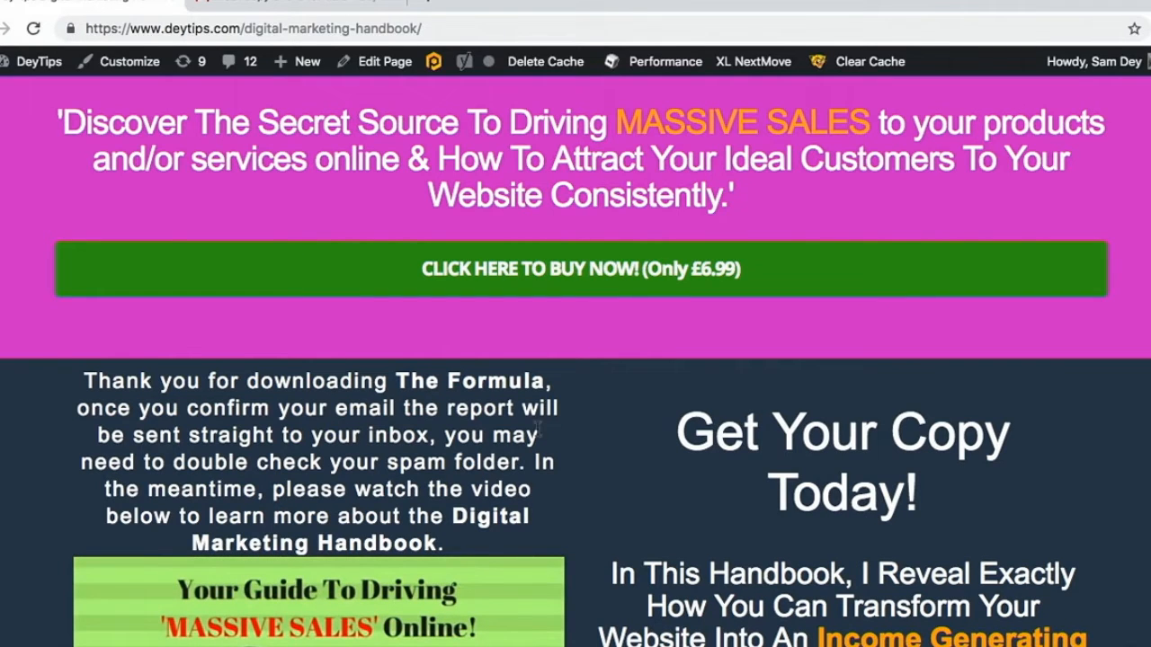
mouse_move(38, 346)
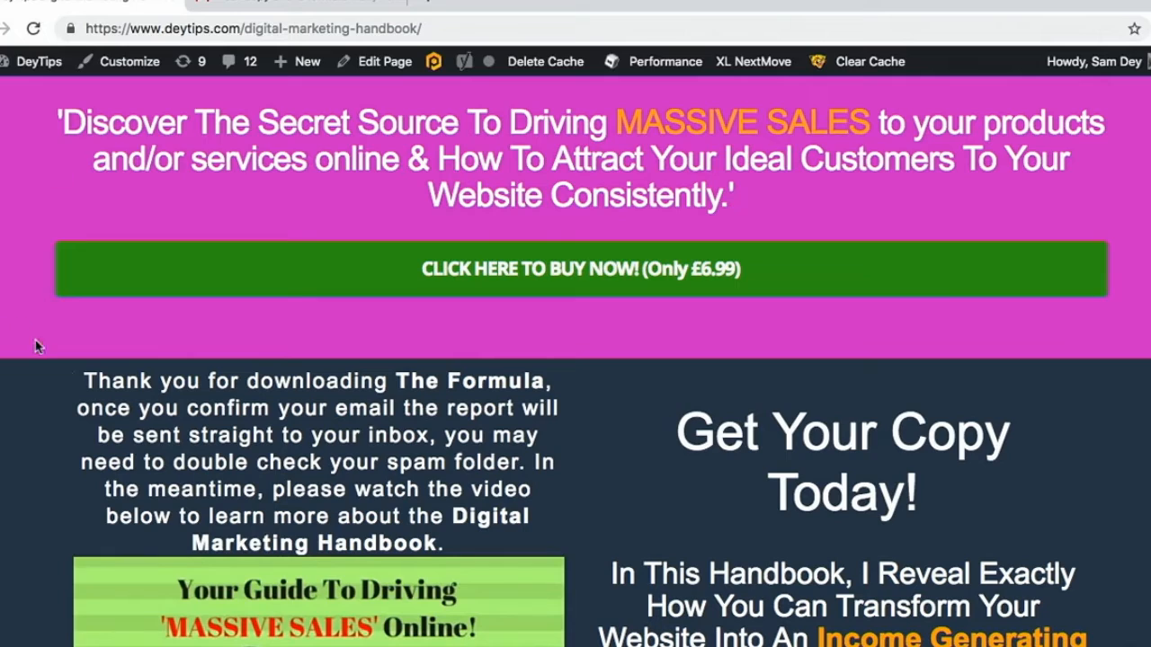
drag(84, 380, 499, 381)
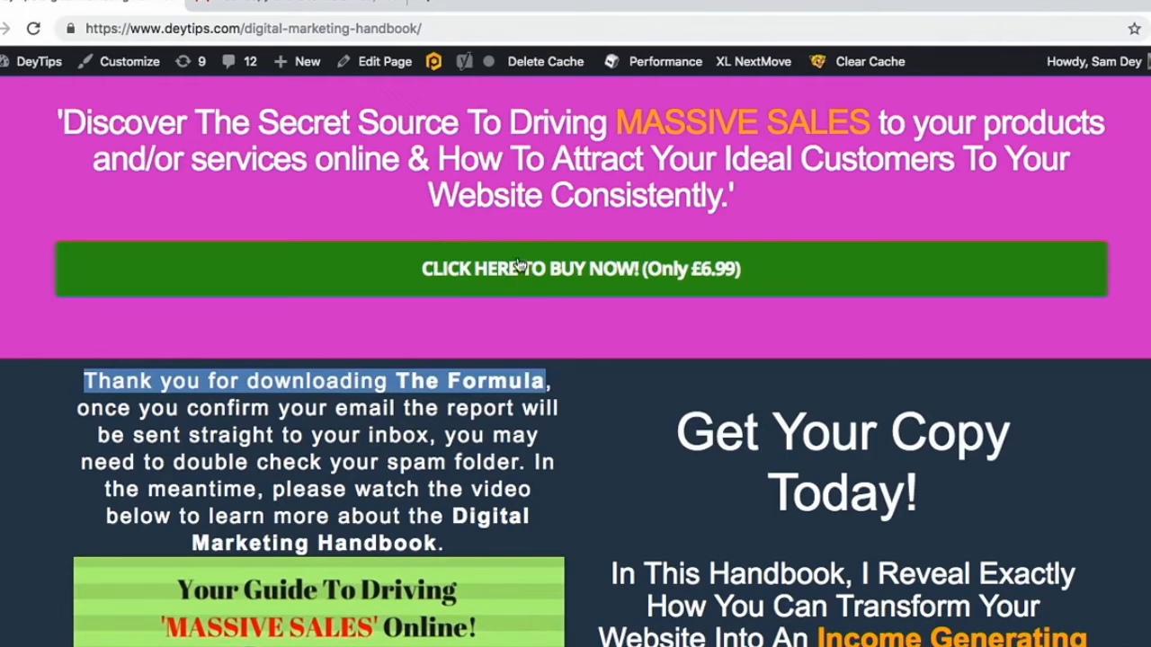
mouse_move(524, 276)
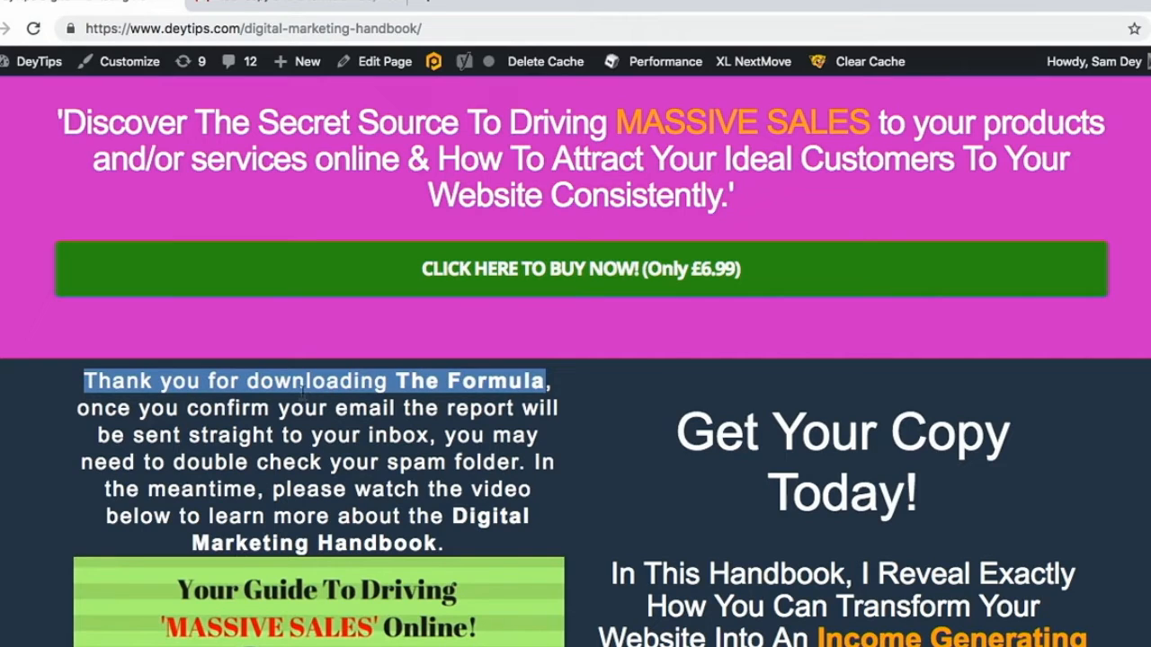
mouse_move(292, 373)
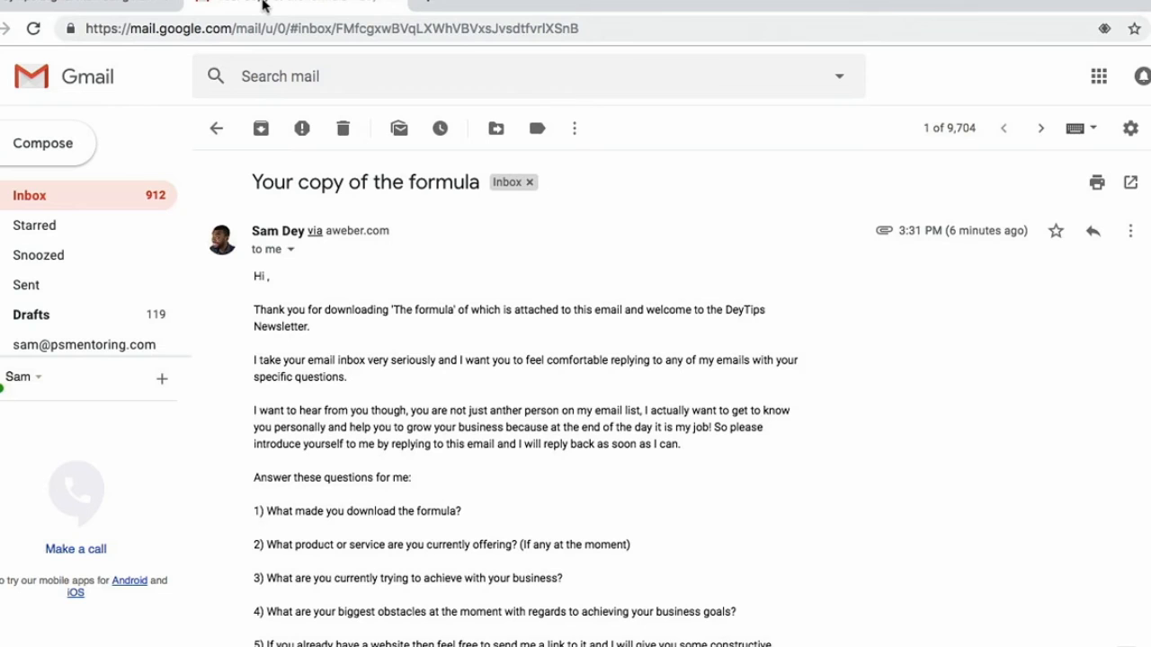
mouse_move(378, 331)
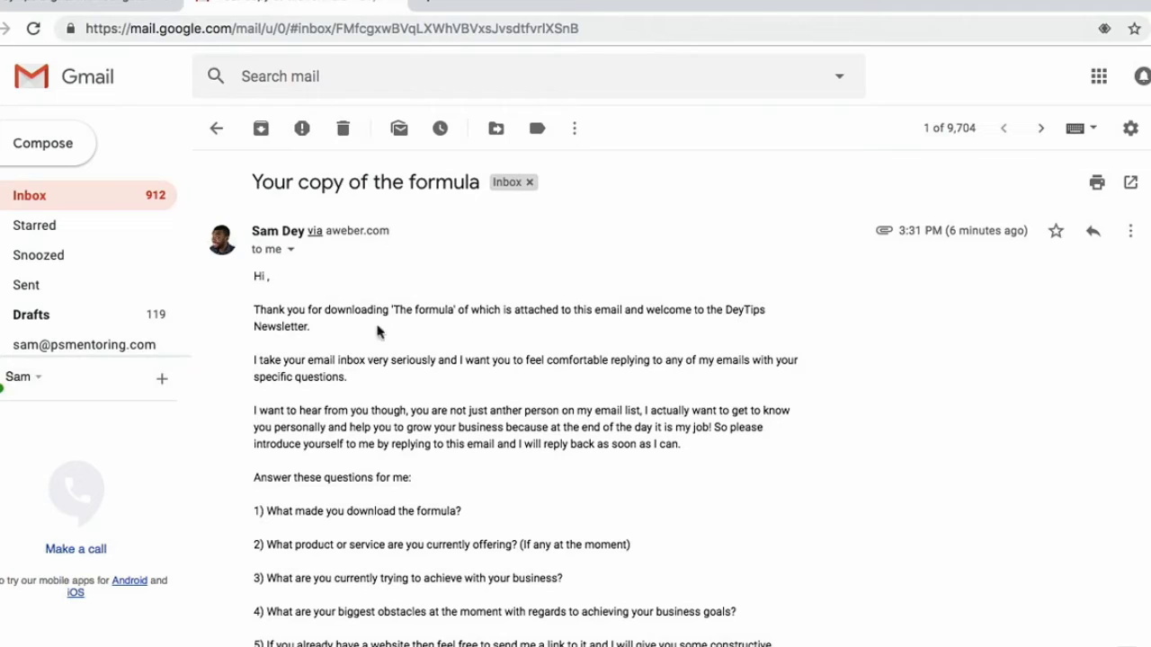
mouse_move(268, 187)
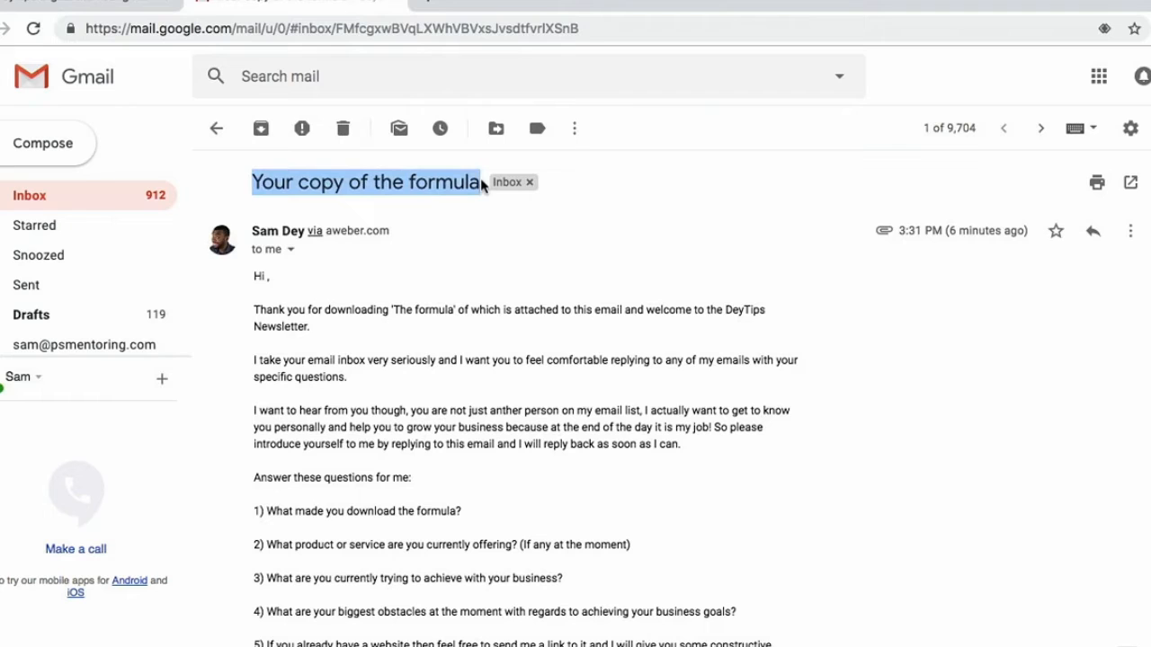
Scroll the 'Your copy of the formula' email down to the Digital Marketing Handbook link.
scroll(down, 3)
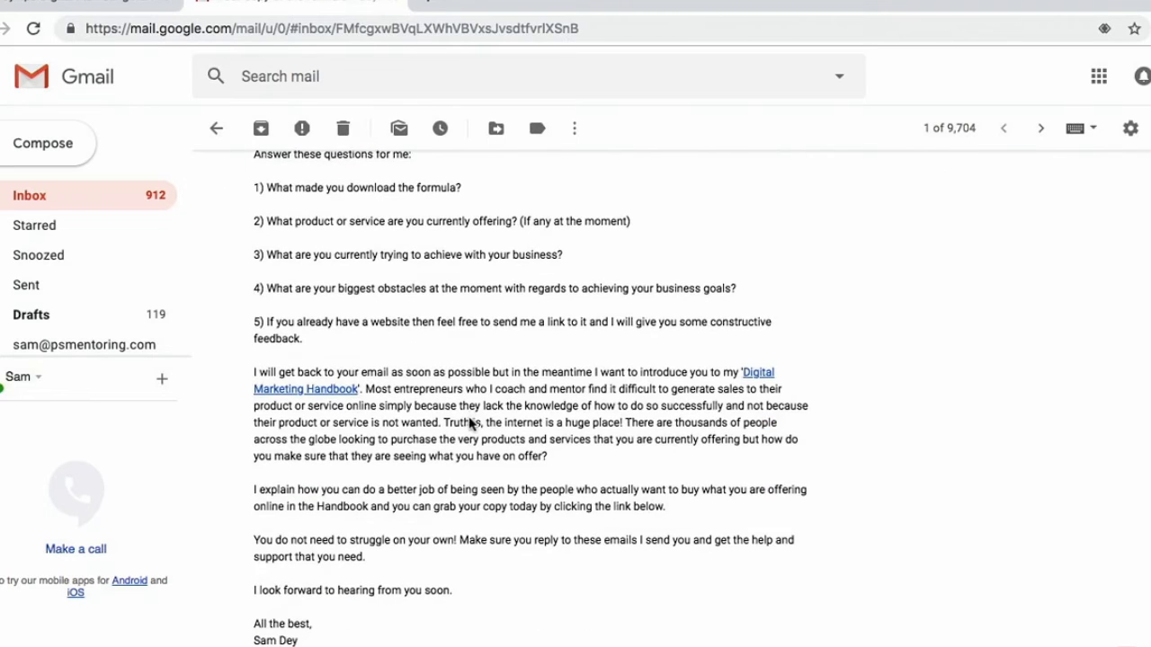
mouse_move(758, 378)
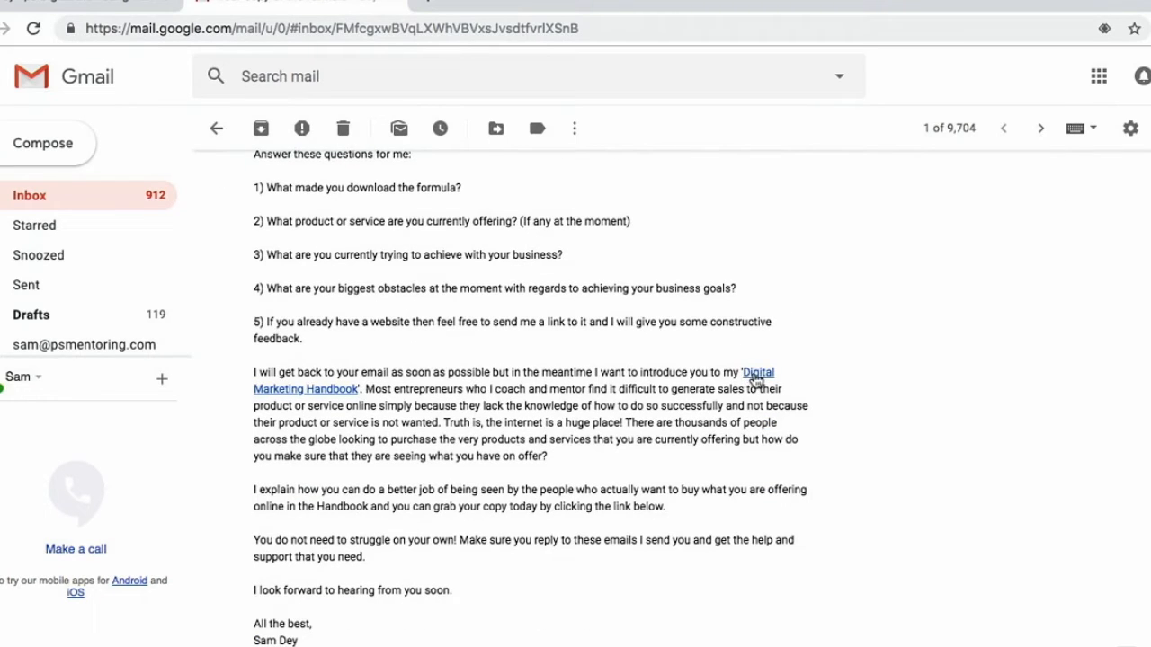
mouse_move(656, 382)
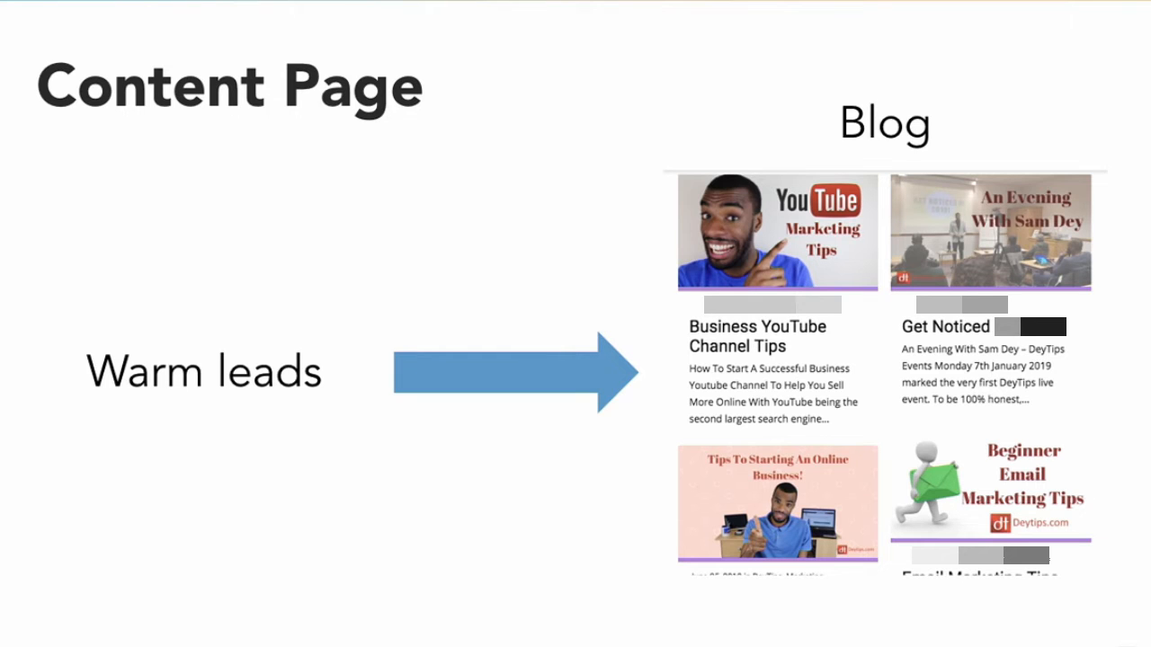
Advance the slideshow to the next slide.
key(Right)
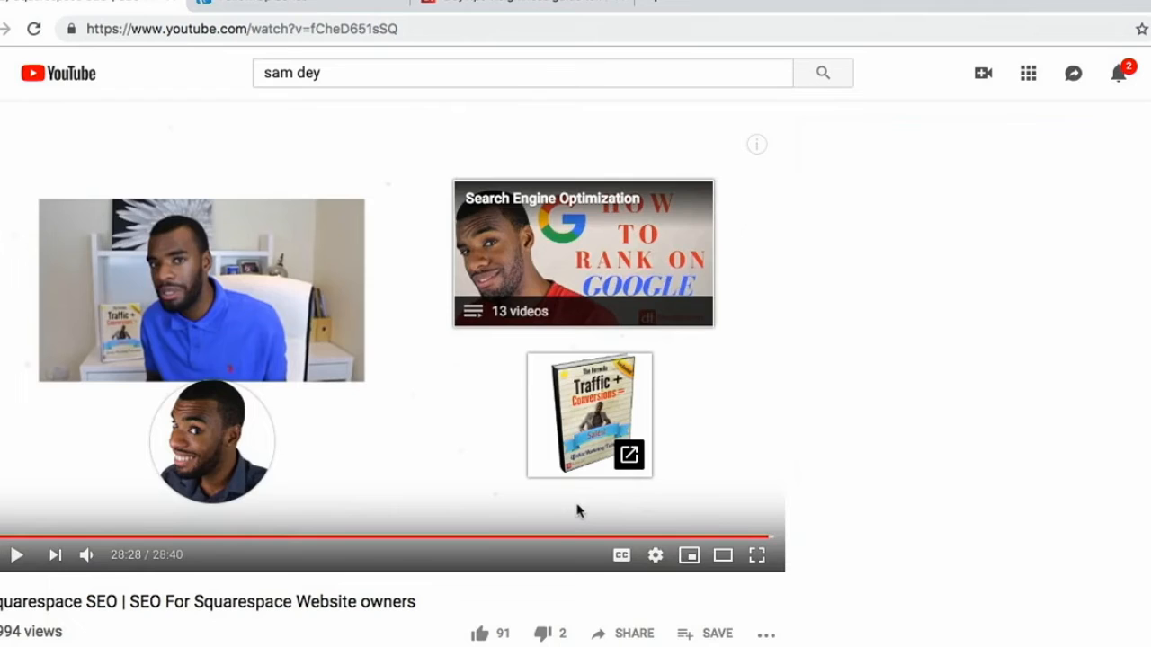
mouse_move(458, 470)
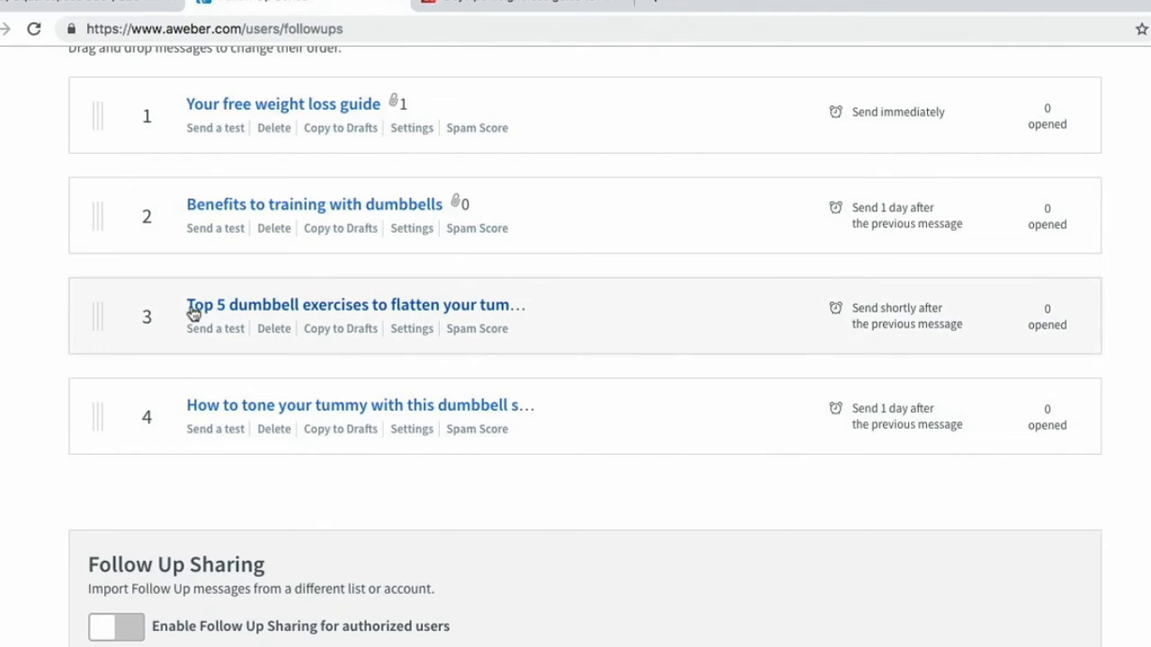
mouse_move(263, 312)
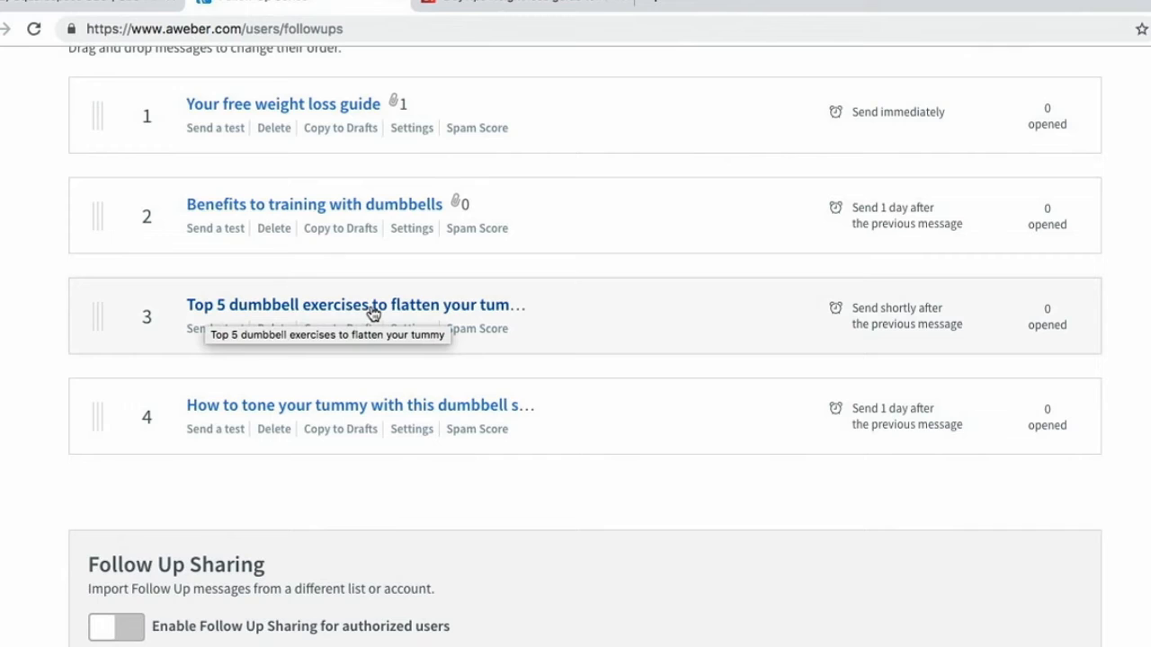
Open follow-up message 3 in the drag-and-drop editor and select its content row.
click(353, 305)
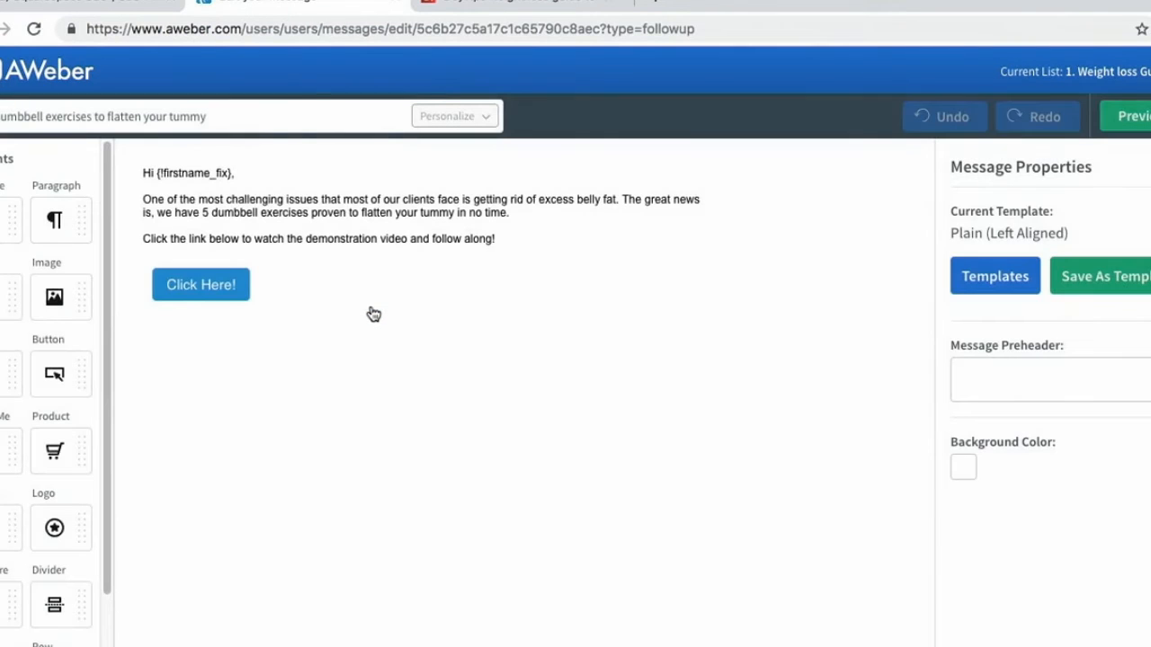
click(201, 284)
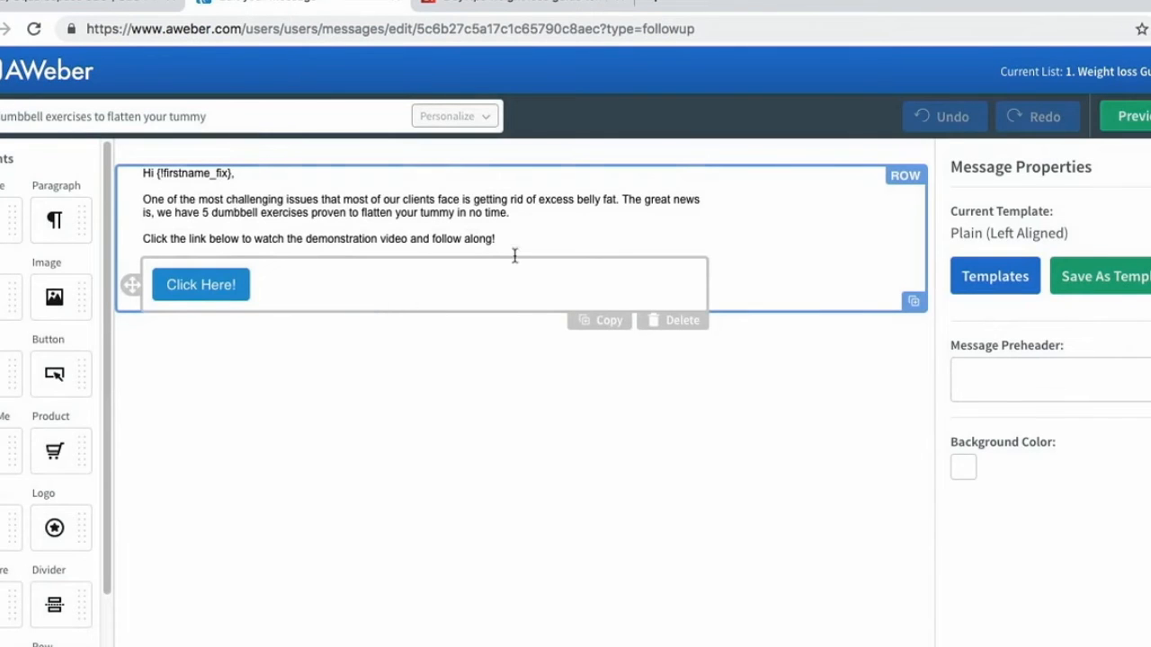
click(200, 284)
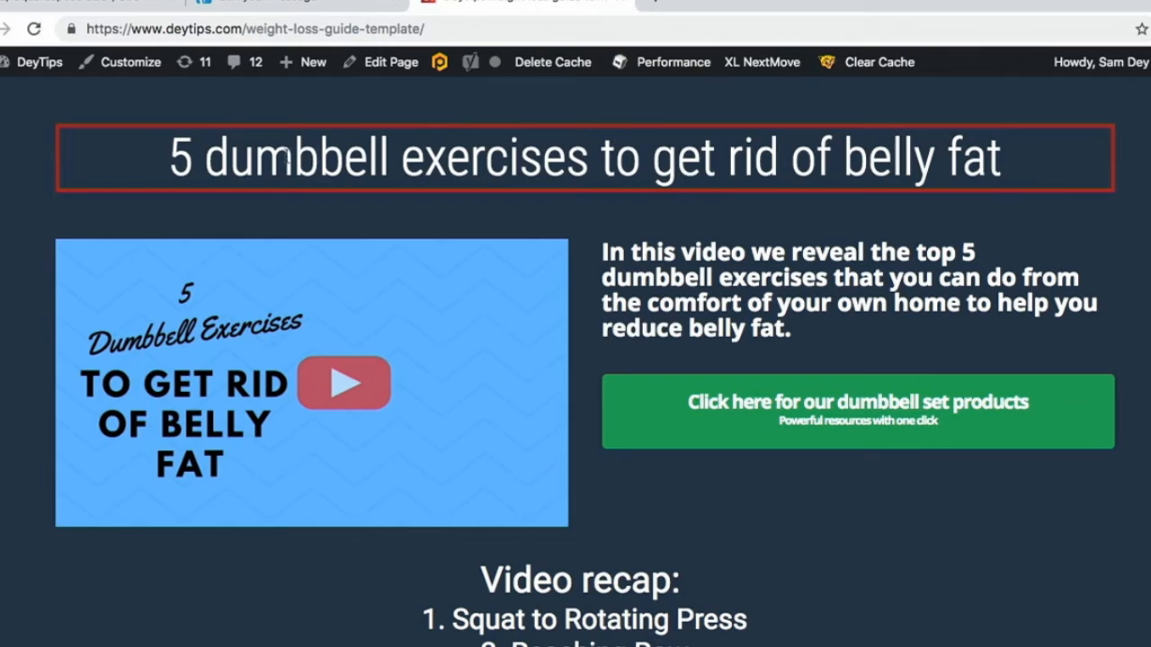
mouse_move(1038, 156)
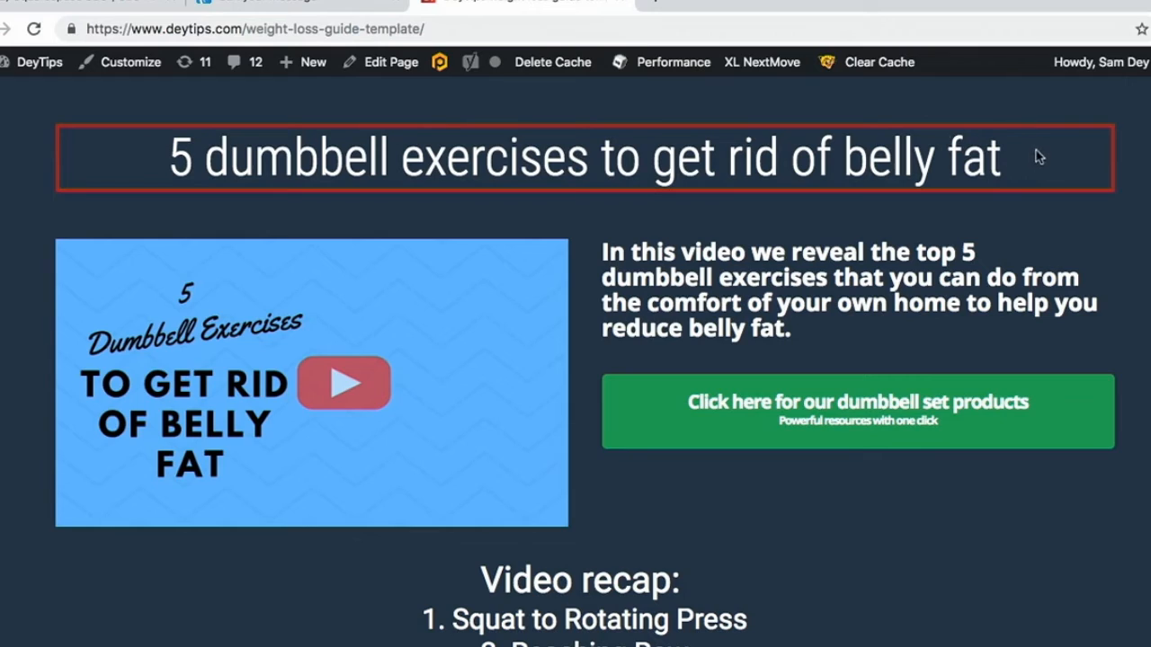
mouse_move(1033, 162)
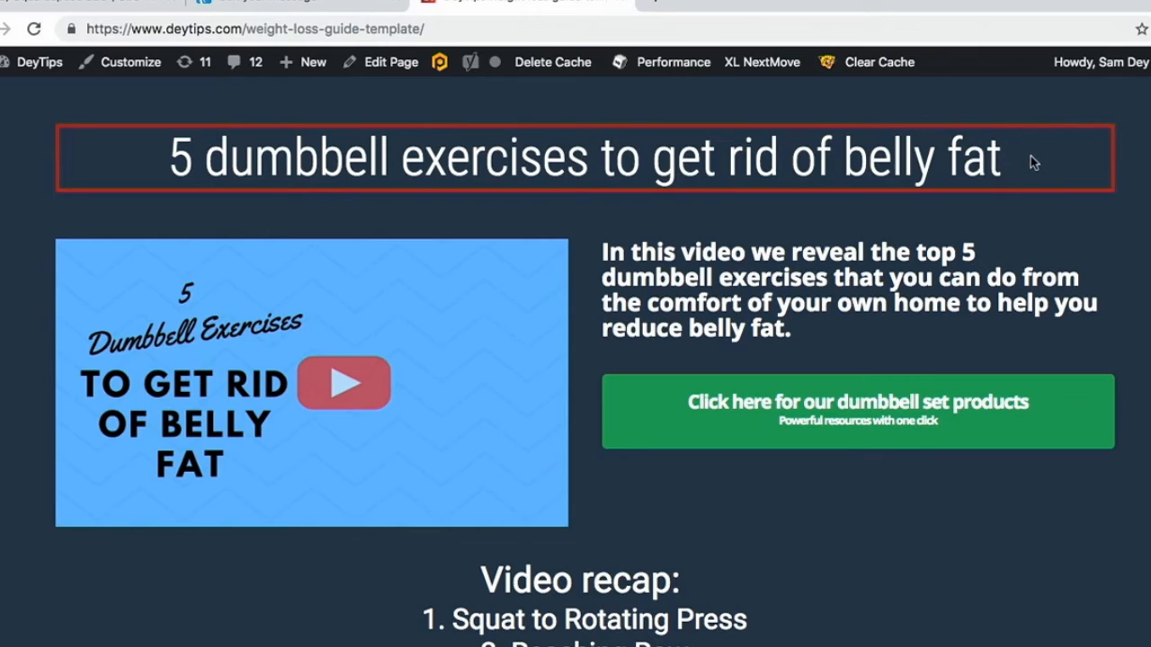
mouse_move(70, 337)
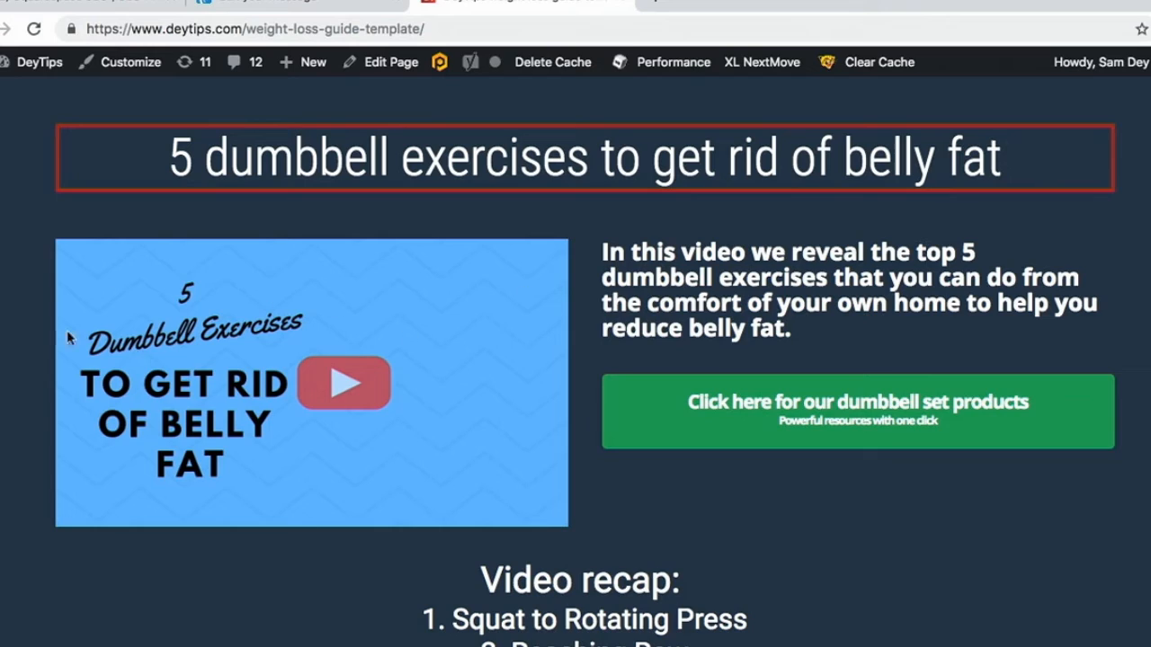
mouse_move(357, 395)
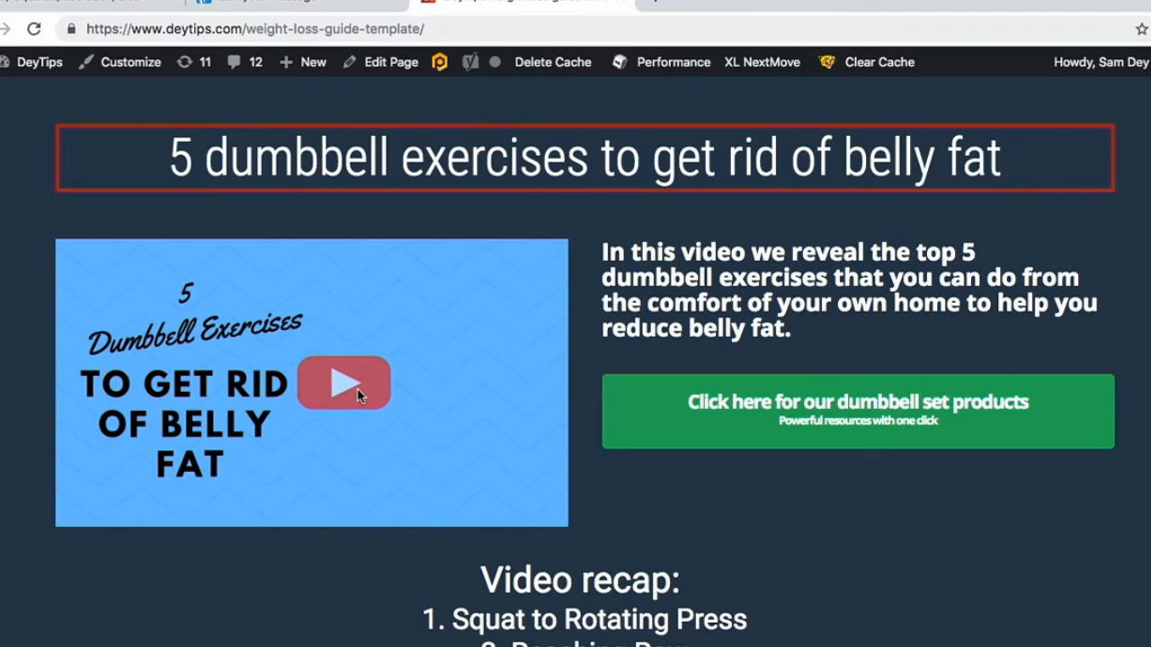
mouse_move(360, 562)
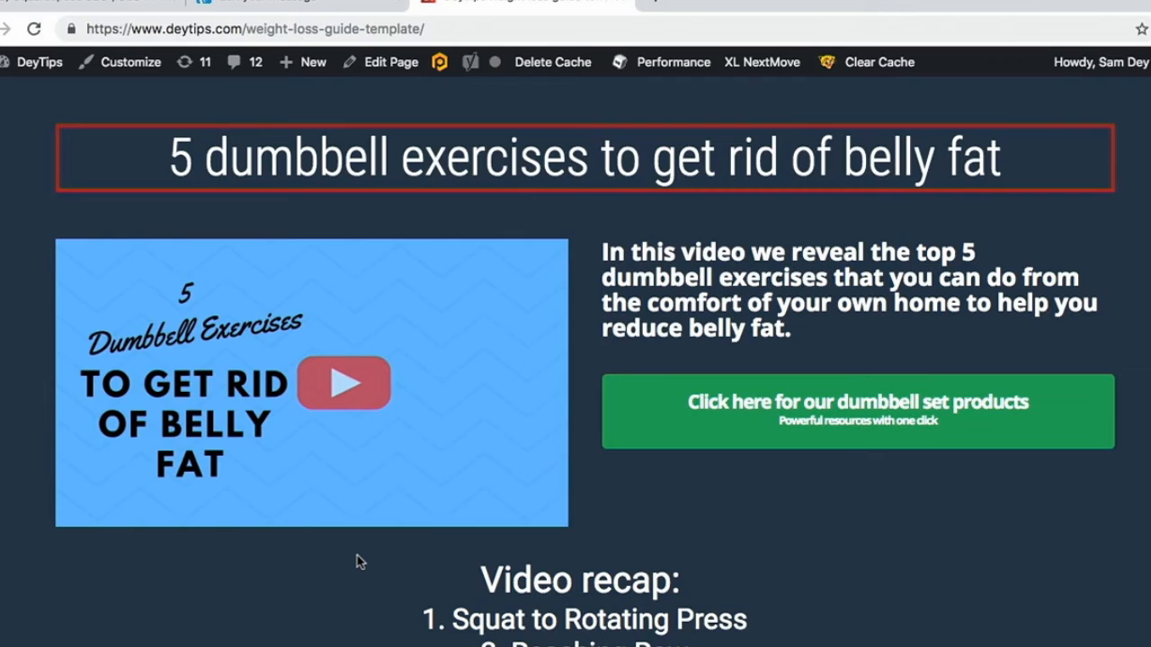
mouse_move(29, 490)
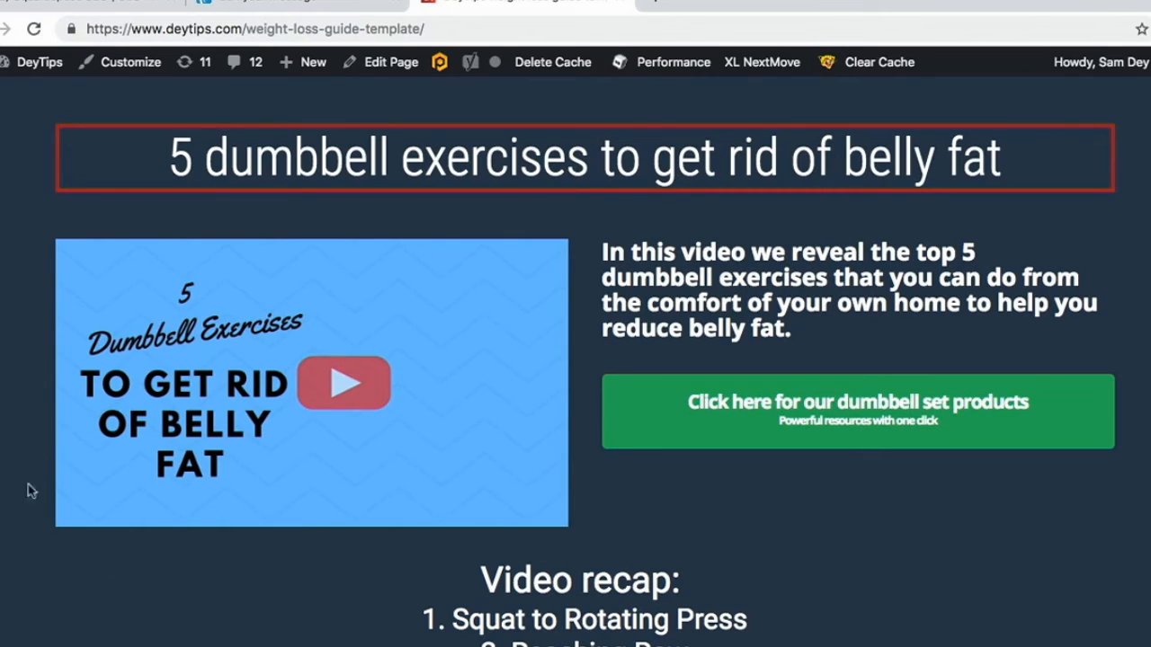
mouse_move(500, 472)
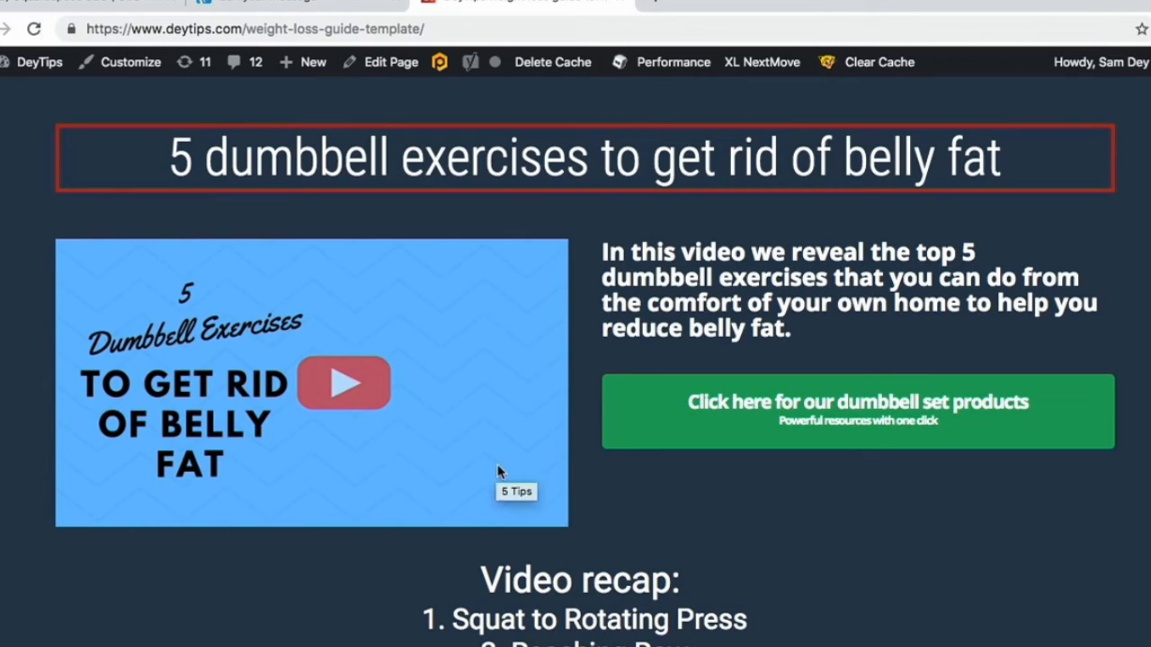
mouse_move(655, 205)
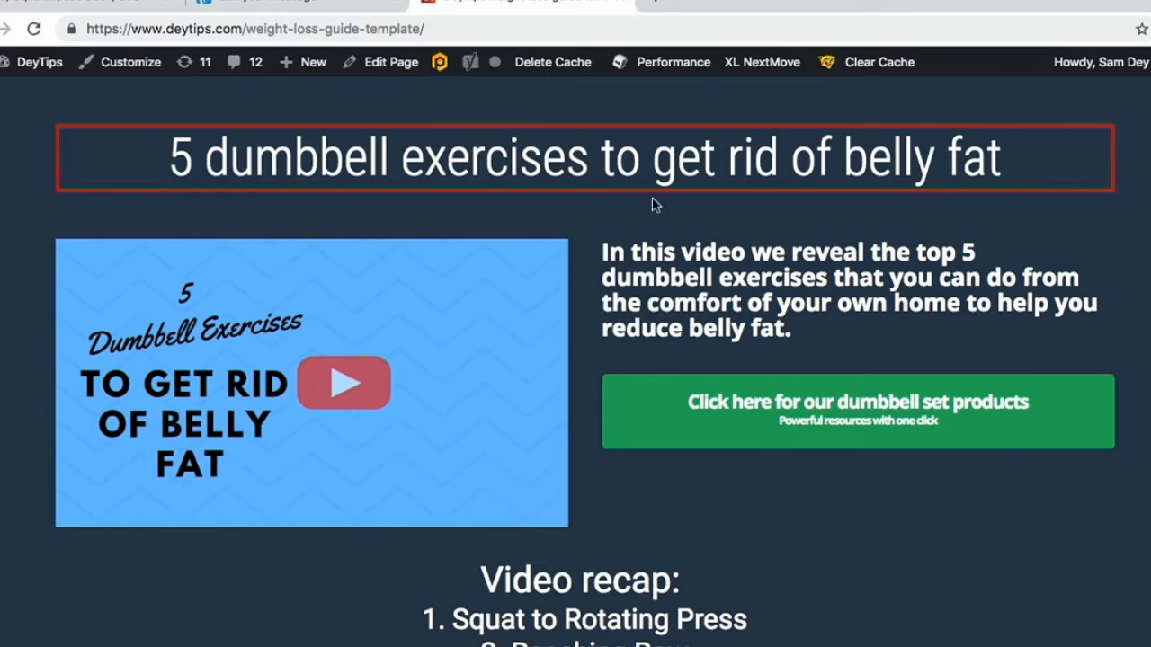
mouse_move(526, 520)
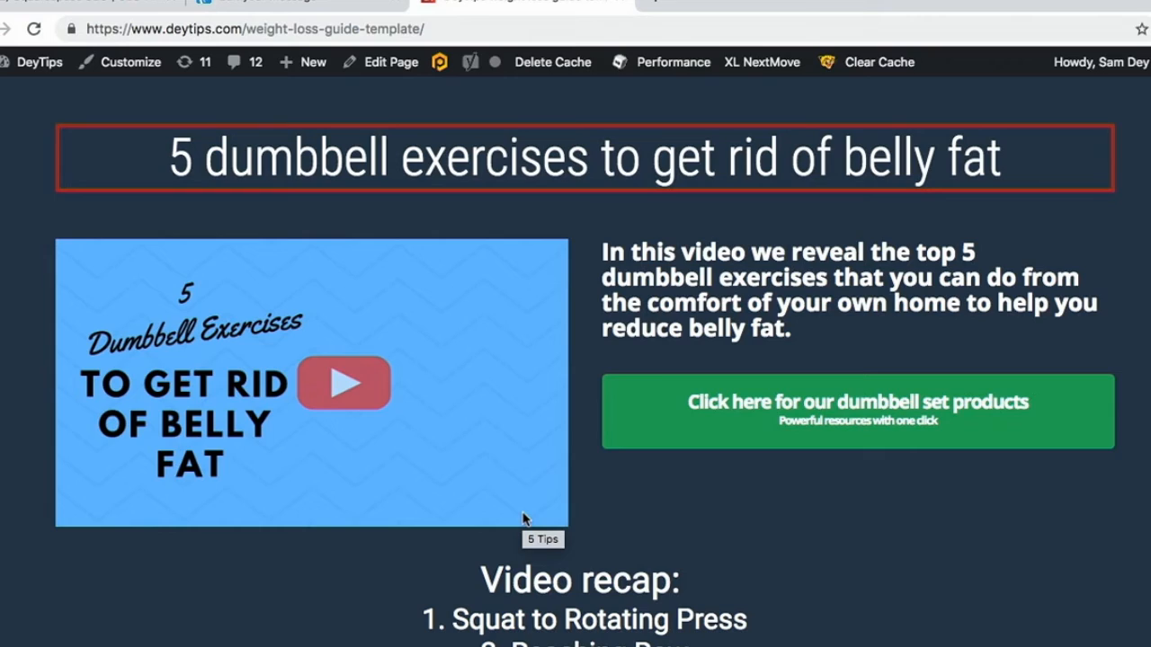
mouse_move(526, 520)
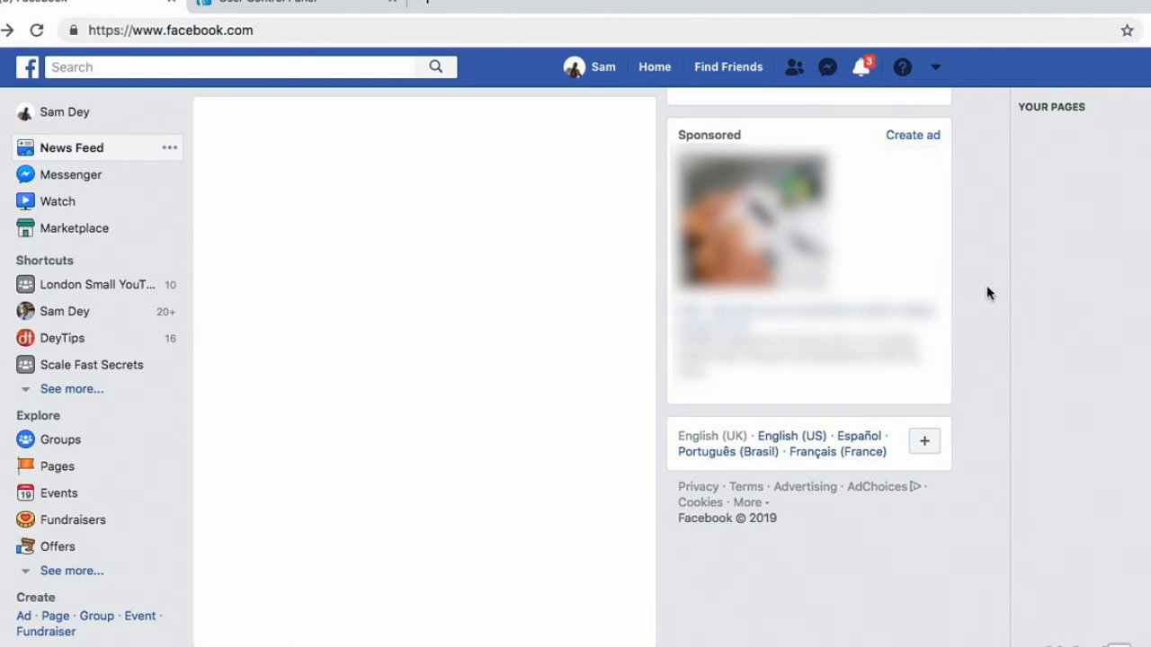
mouse_move(935, 73)
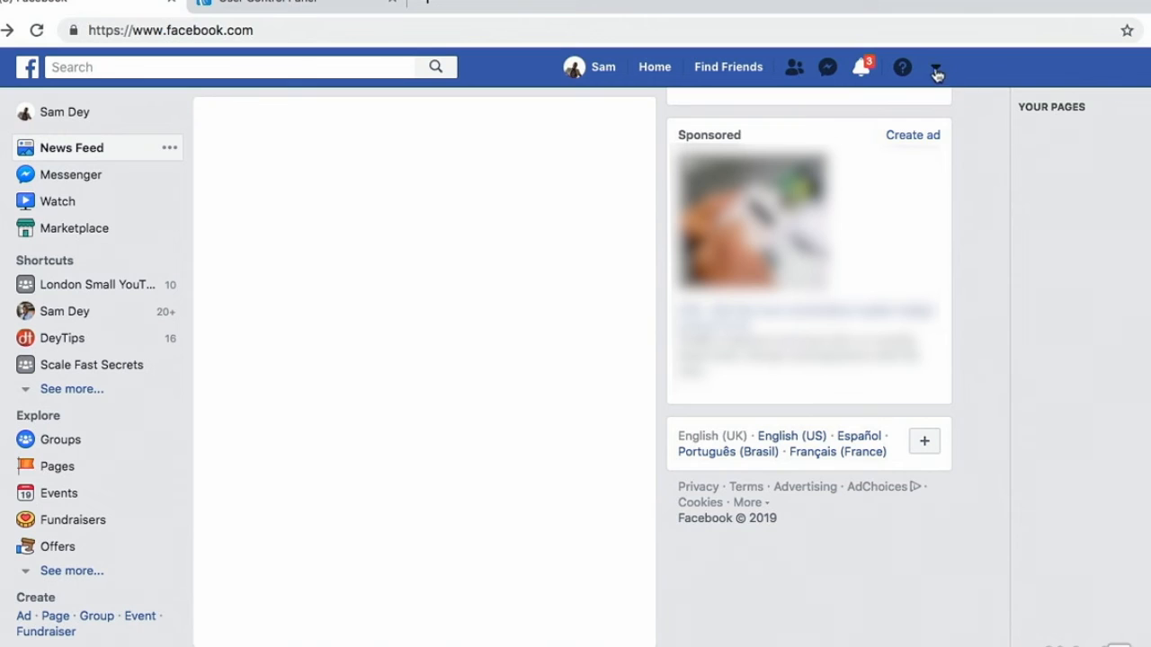
Choose Create Ads from the Facebook top-bar dropdown menu.
click(936, 67)
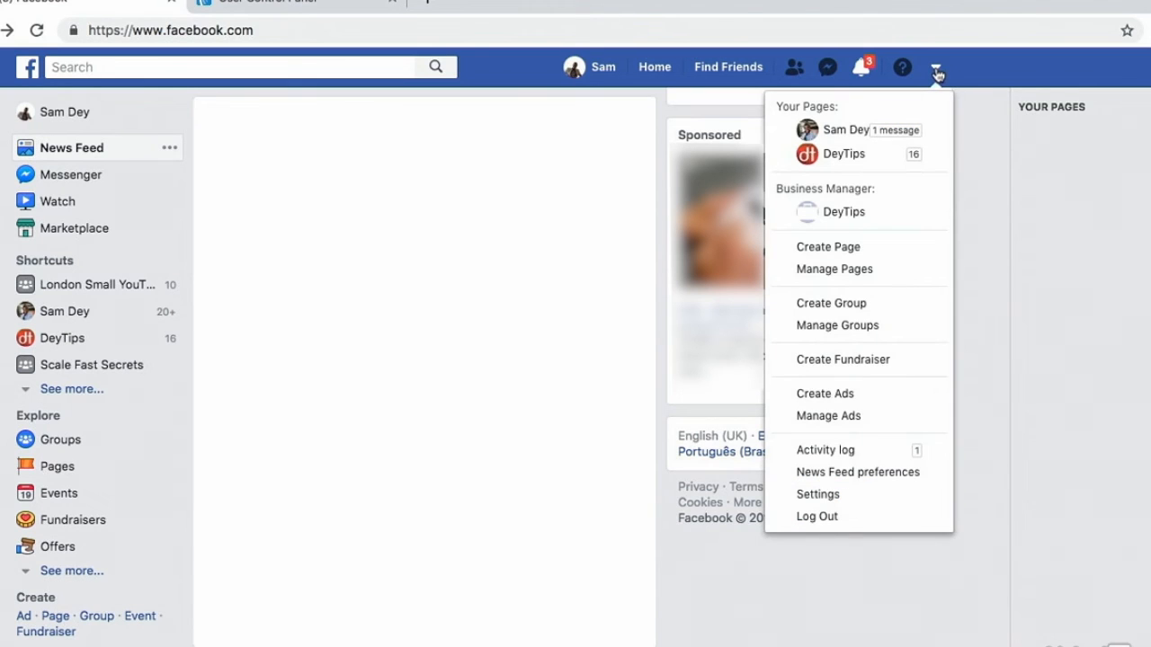
mouse_move(825, 394)
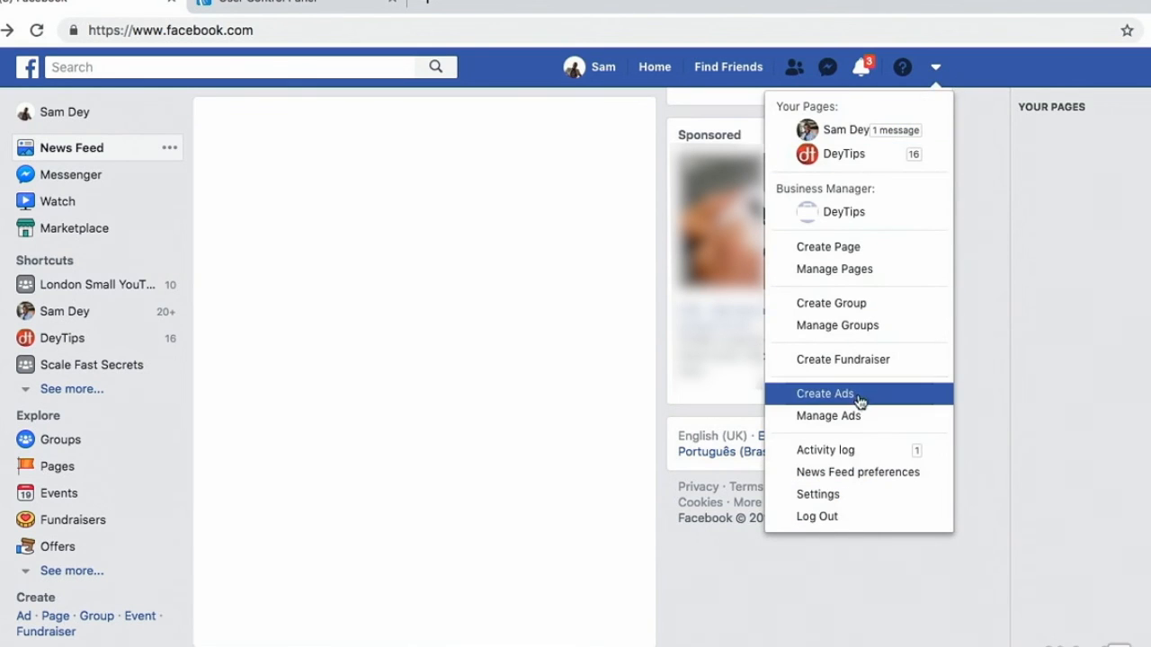
mouse_move(872, 398)
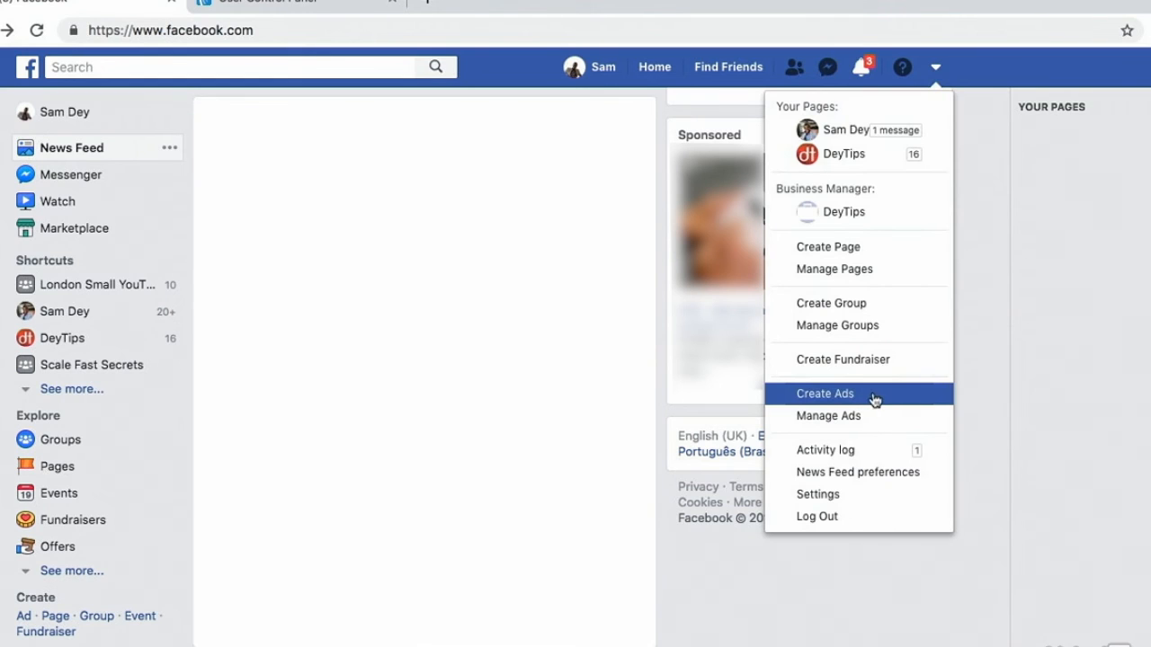
click(824, 394)
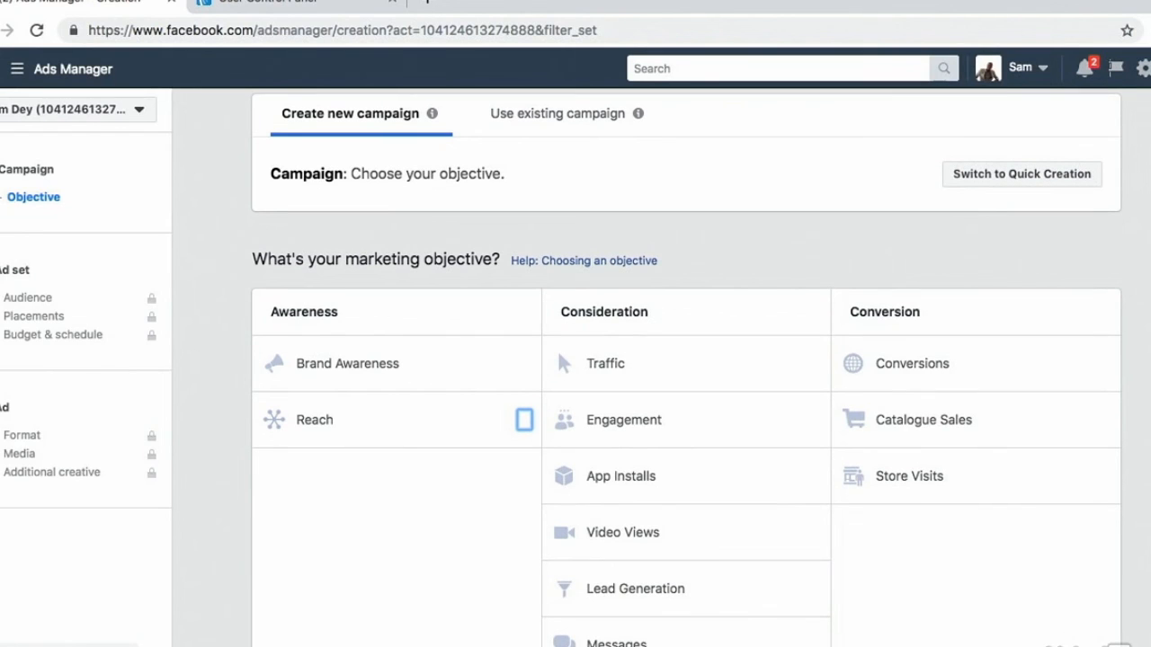
mouse_move(684, 363)
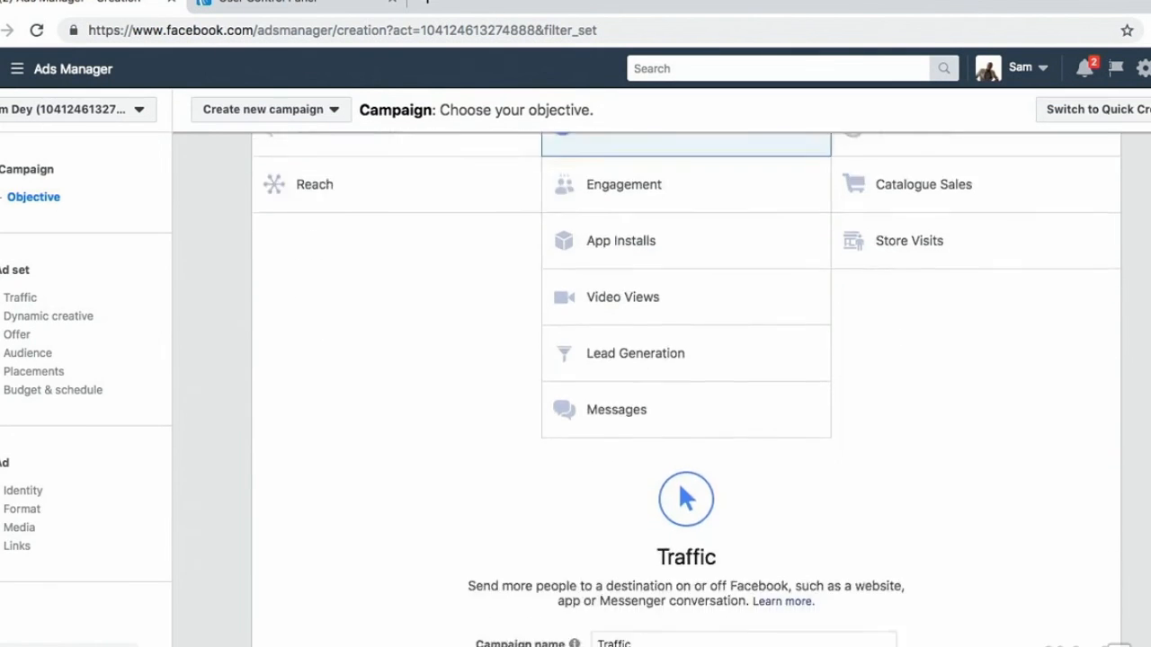
Continue the Traffic campaign, keeping its name Traffic, to the ad set form.
scroll(down, 3)
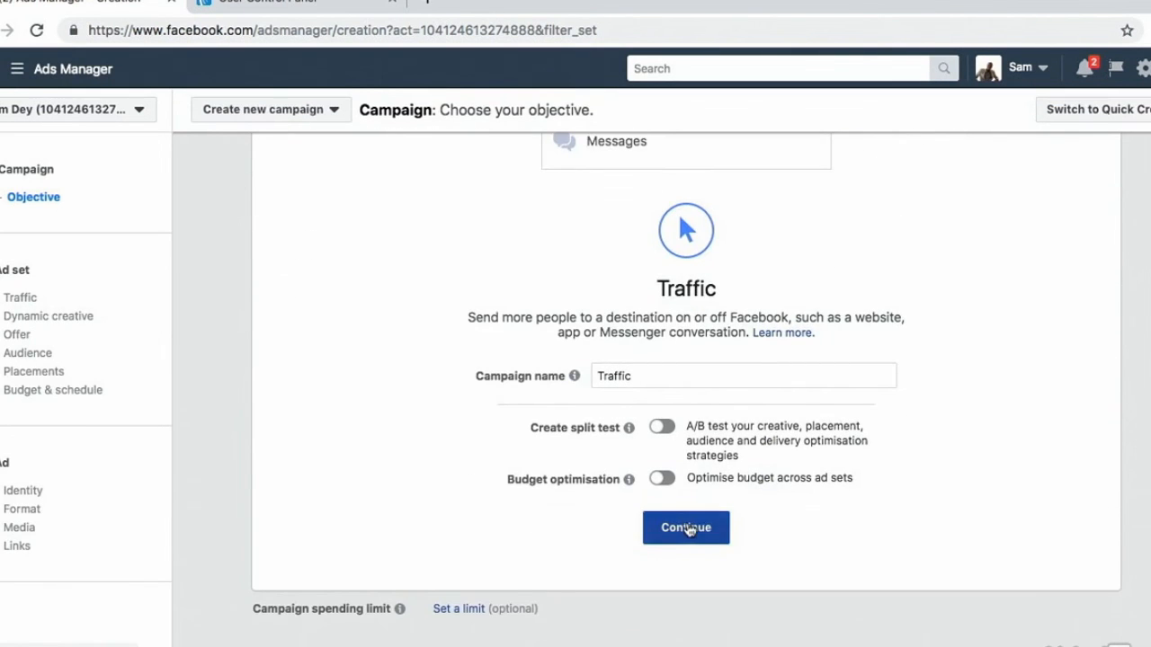
click(685, 528)
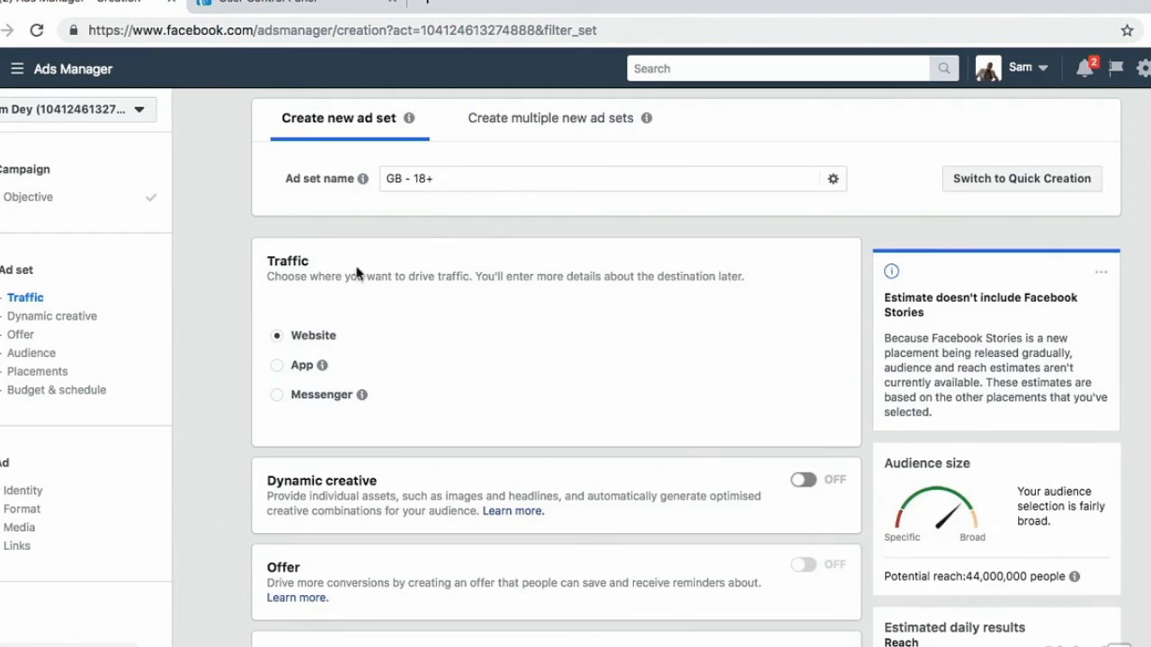
mouse_move(280, 218)
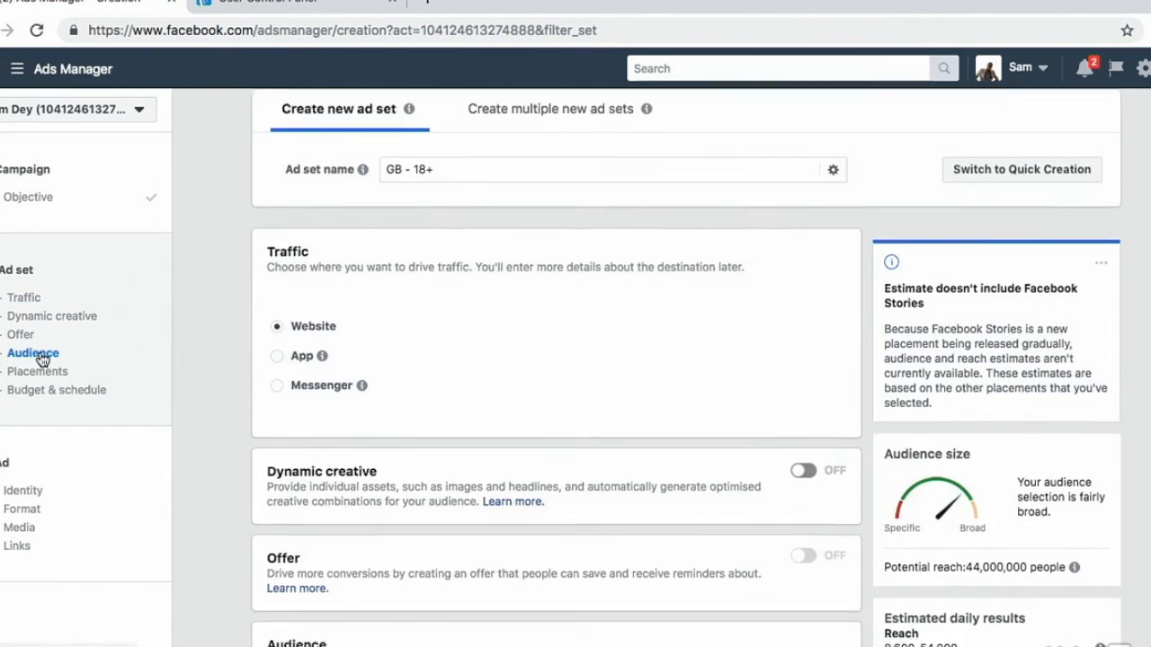
In the ad set's Audience section, choose Create new, then Custom Audience.
click(33, 353)
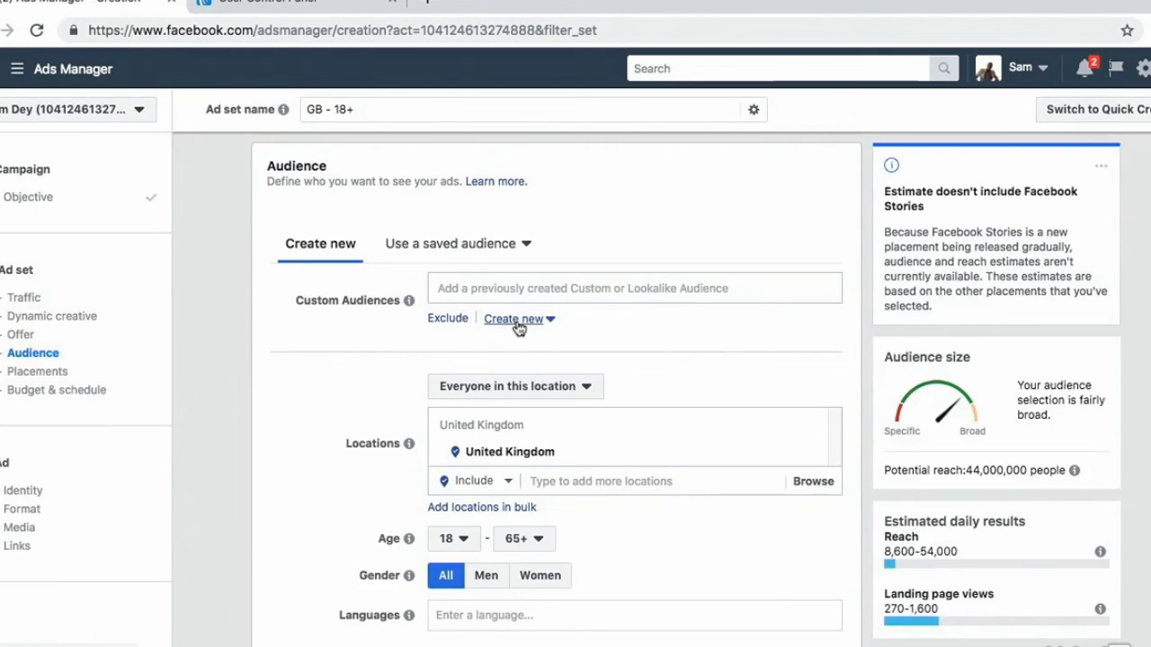
click(513, 319)
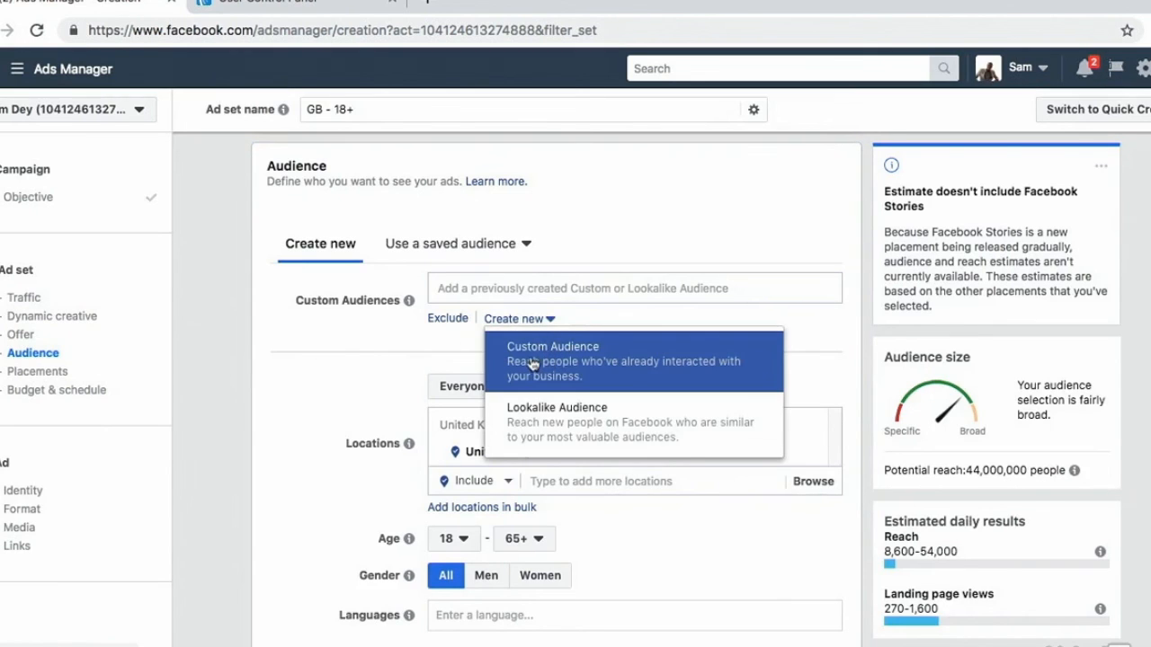
mouse_move(566, 364)
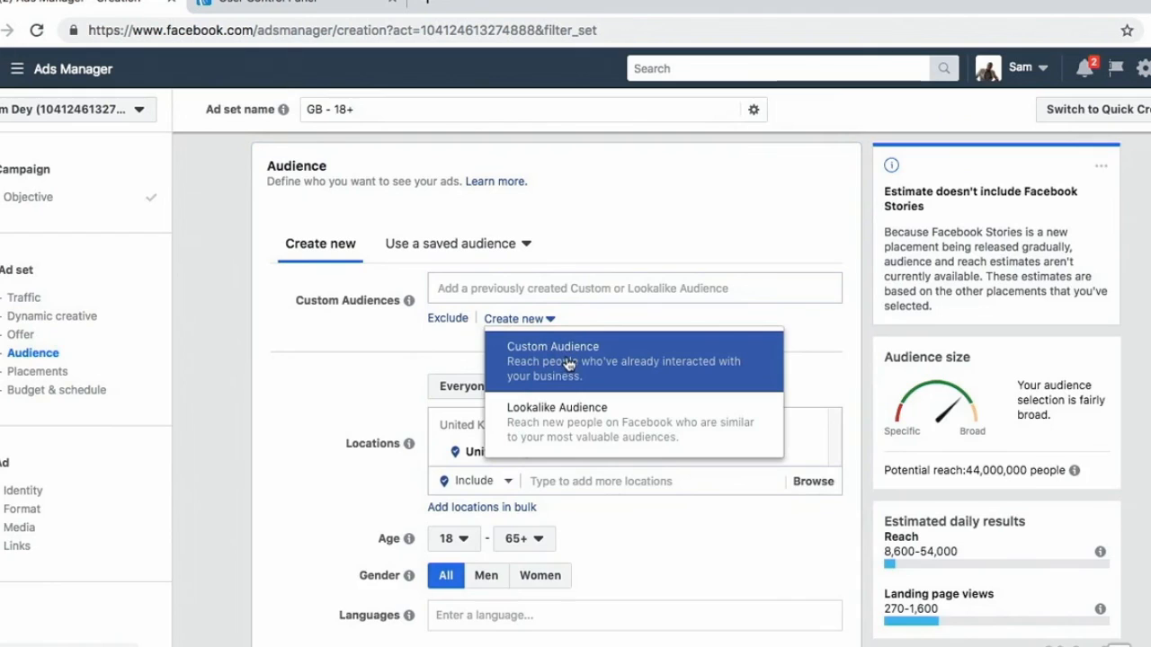
mouse_move(612, 372)
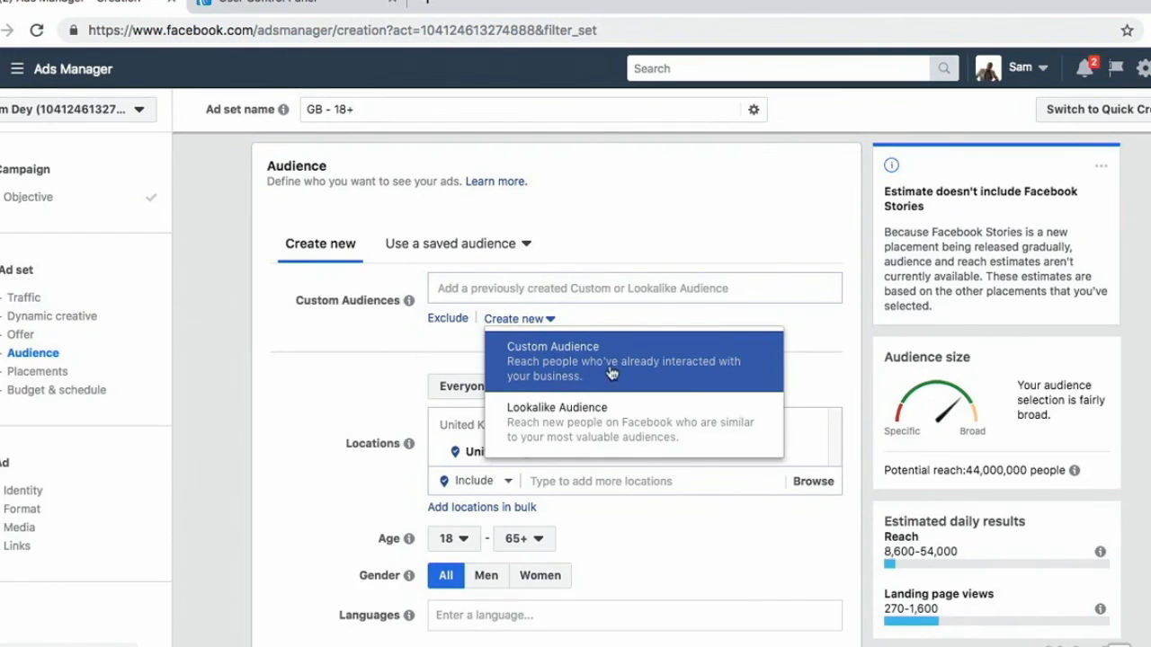
mouse_move(692, 382)
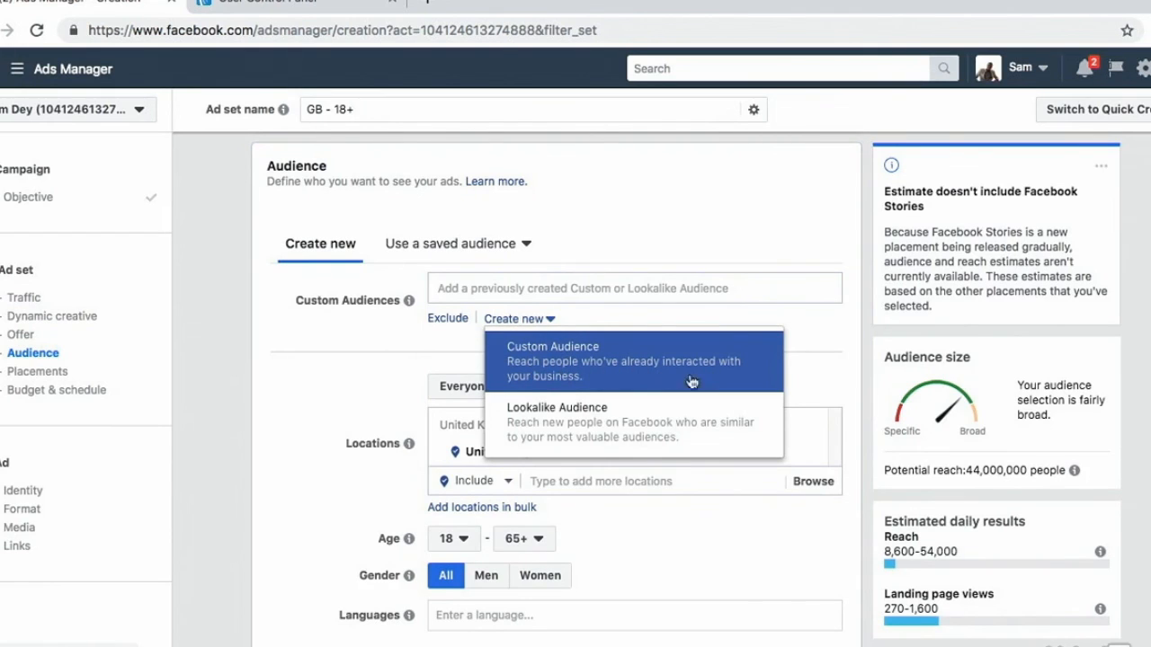
mouse_move(585, 422)
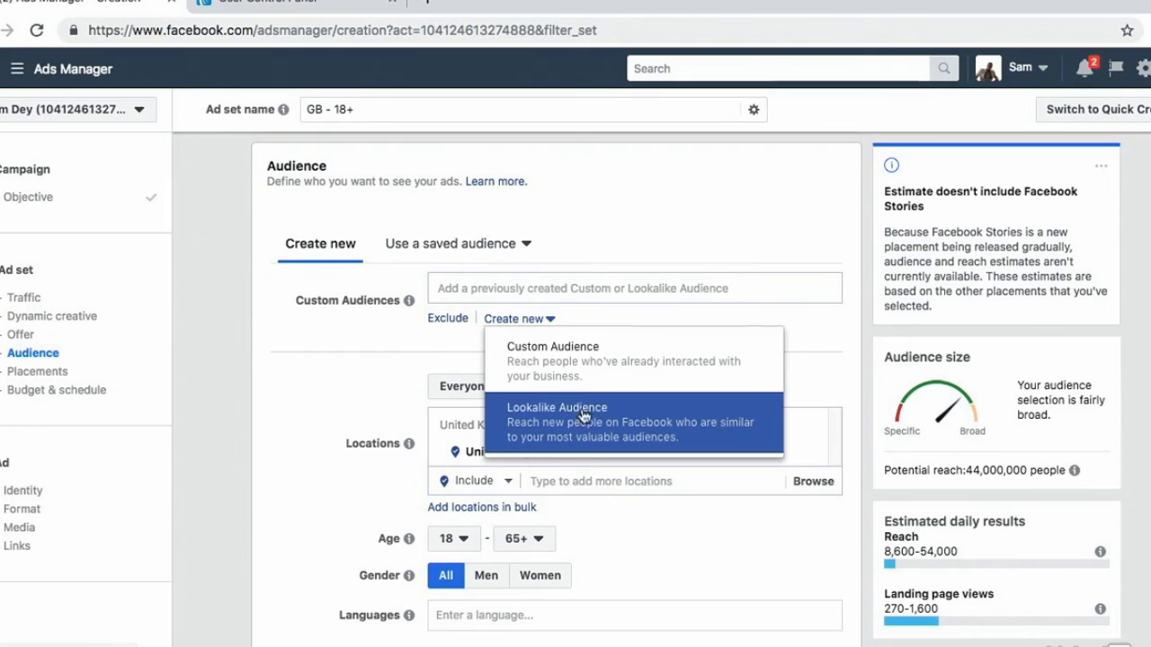
mouse_move(544, 432)
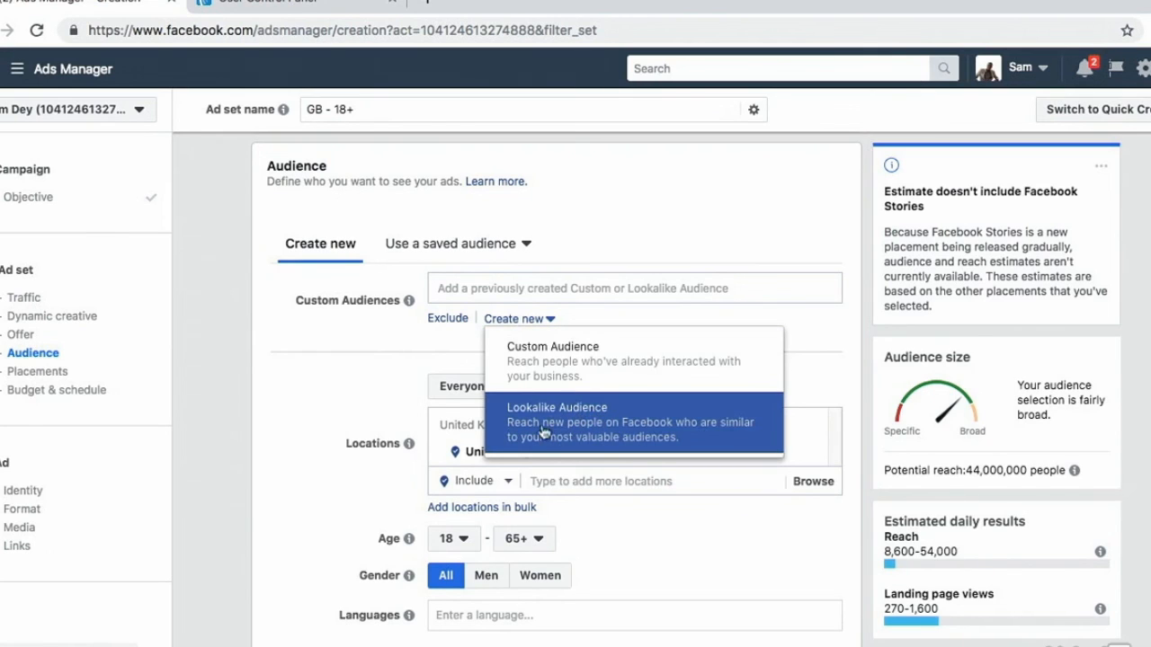
mouse_move(647, 431)
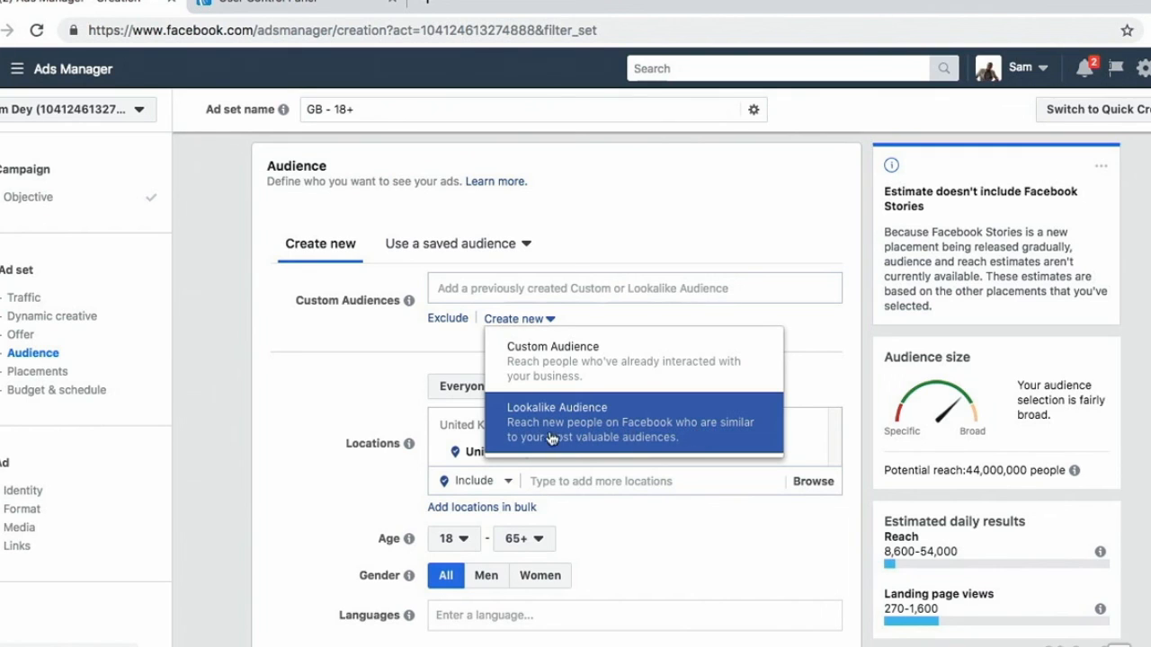
mouse_move(639, 439)
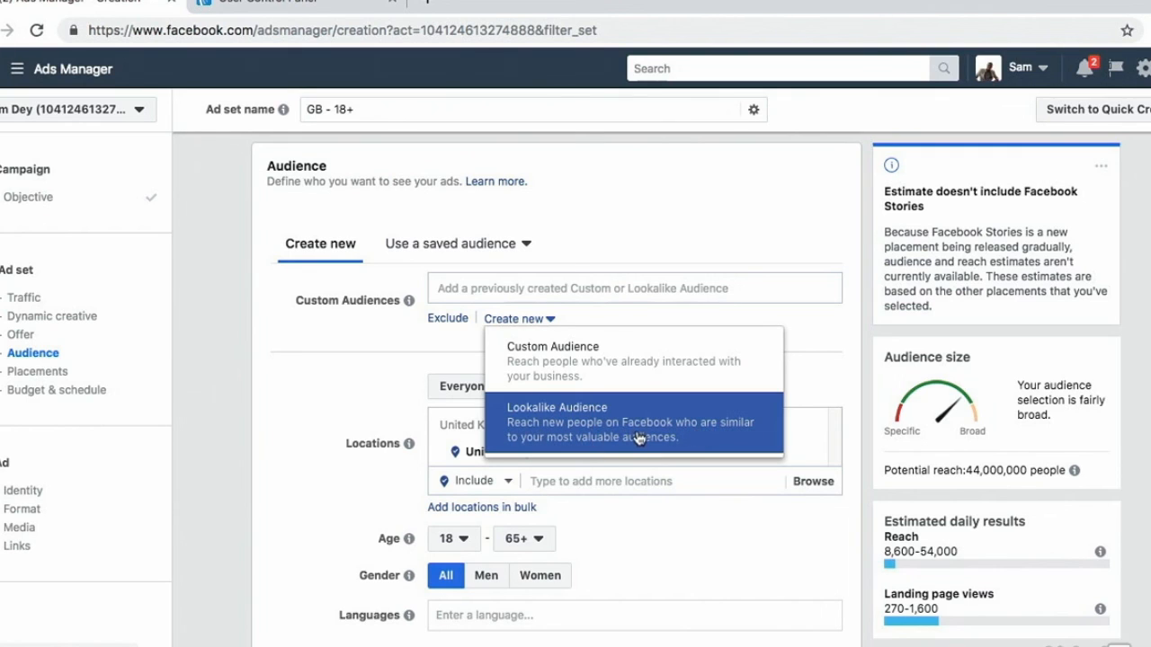
mouse_move(580, 360)
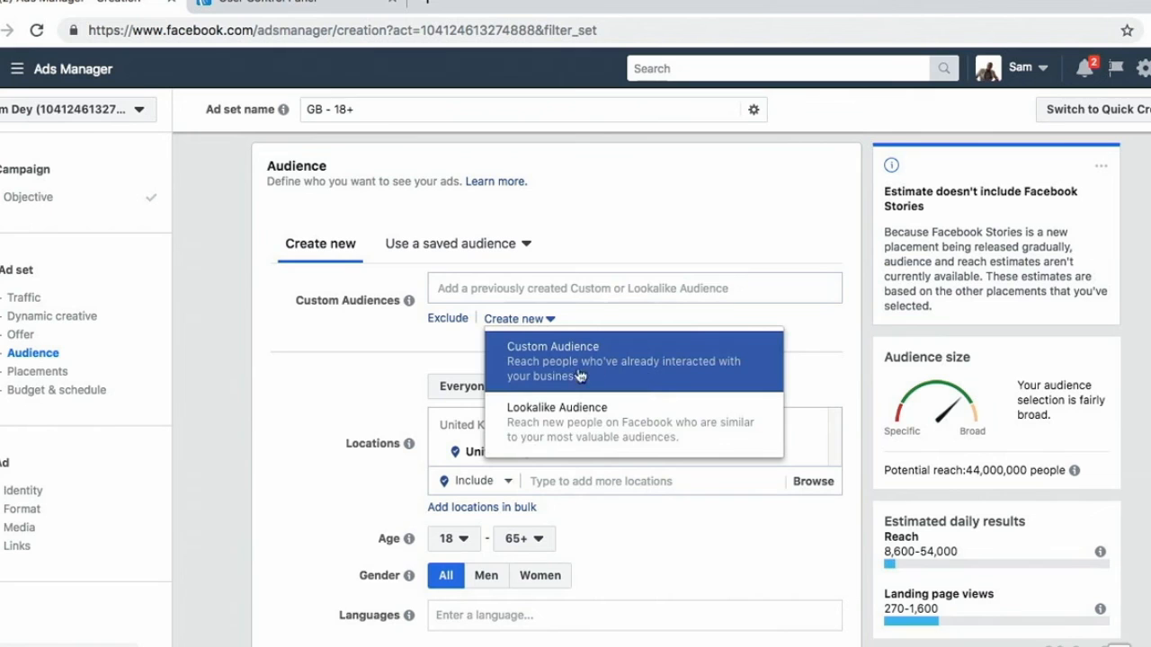
click(553, 361)
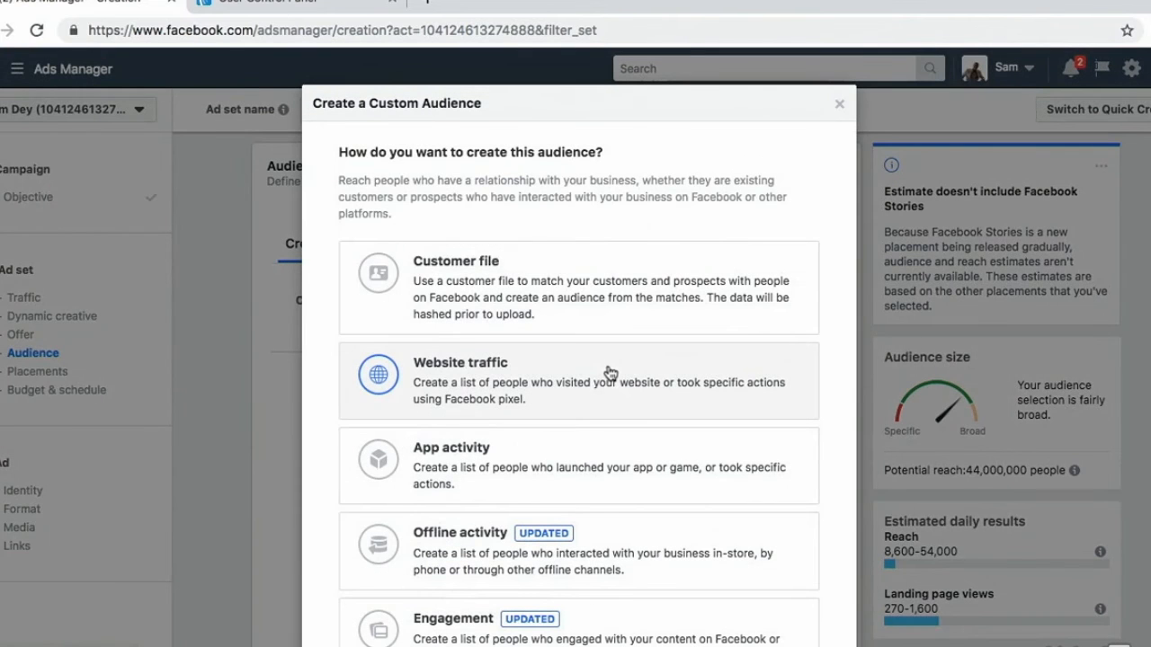
mouse_move(450, 261)
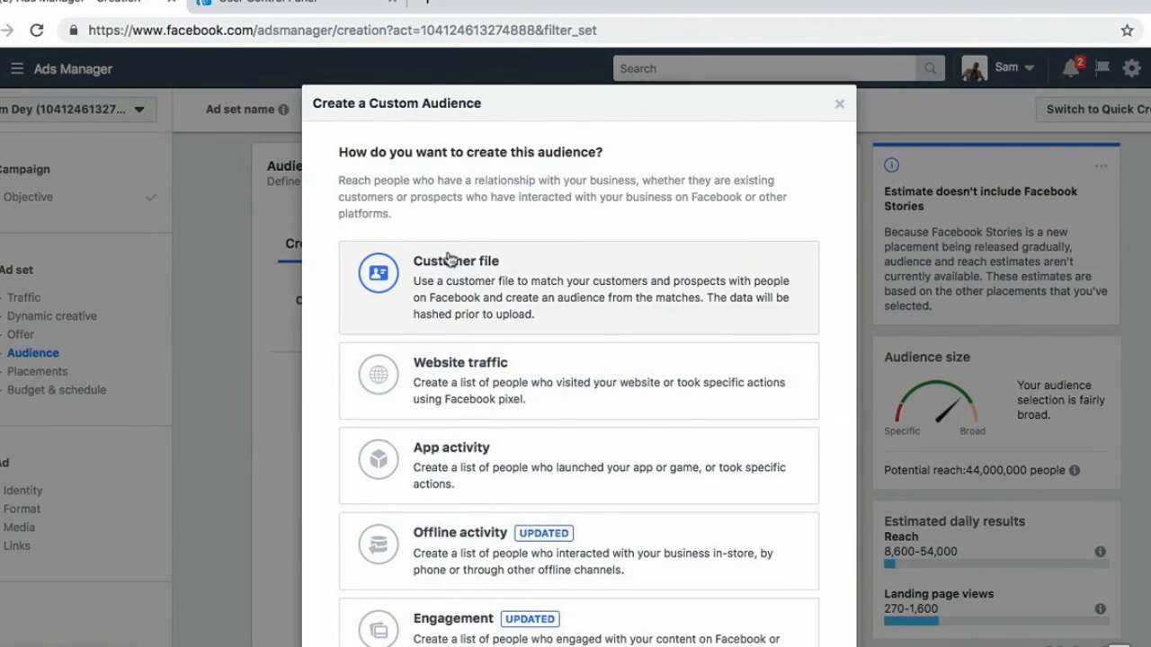
mouse_move(503, 314)
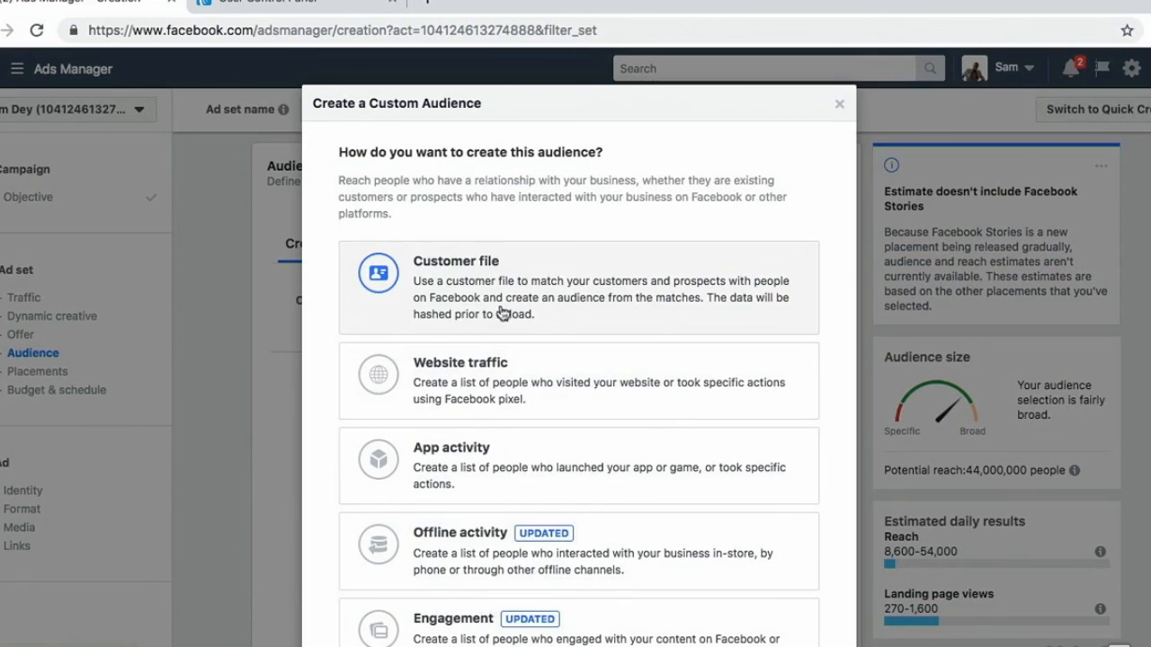
mouse_move(512, 314)
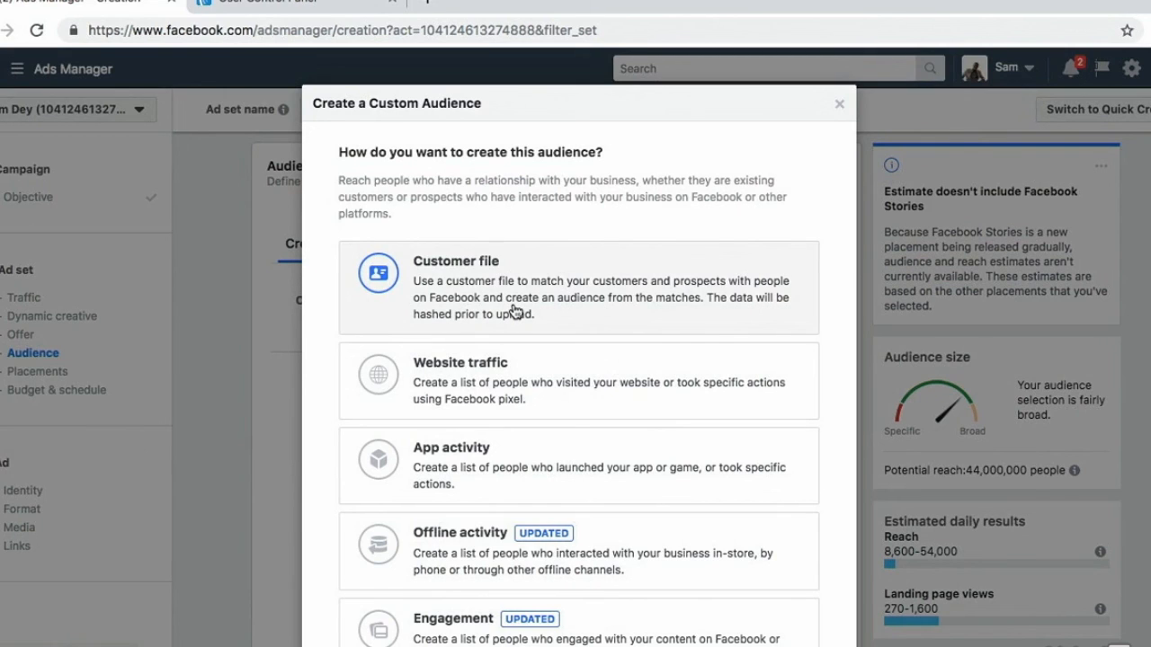
mouse_move(556, 313)
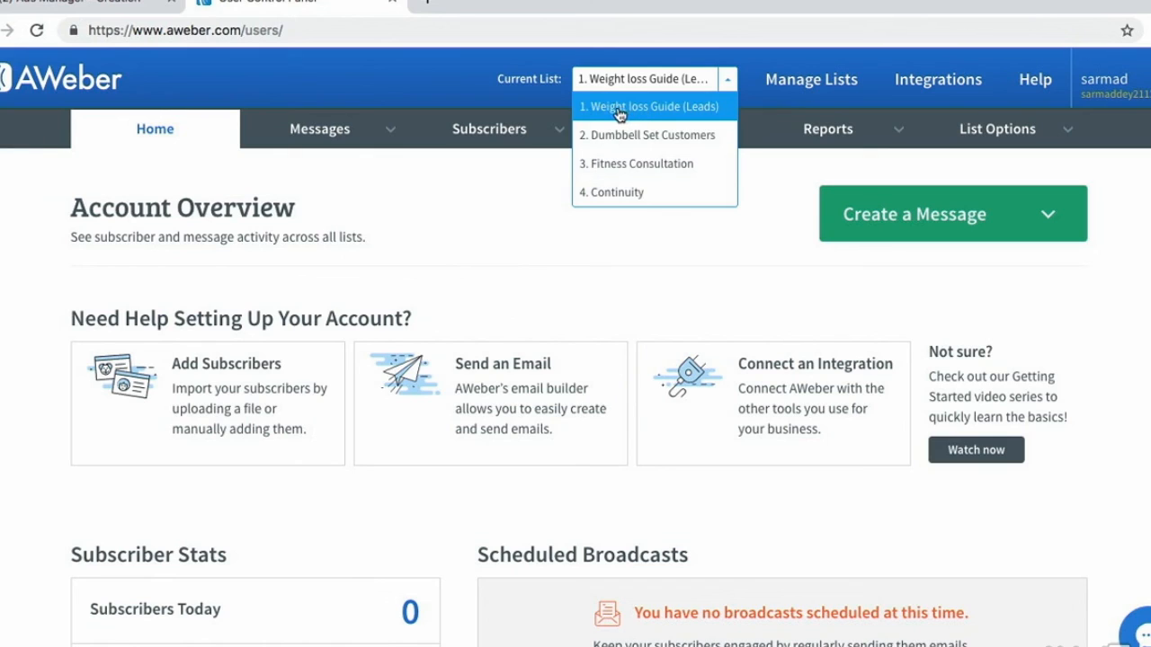
mouse_move(687, 109)
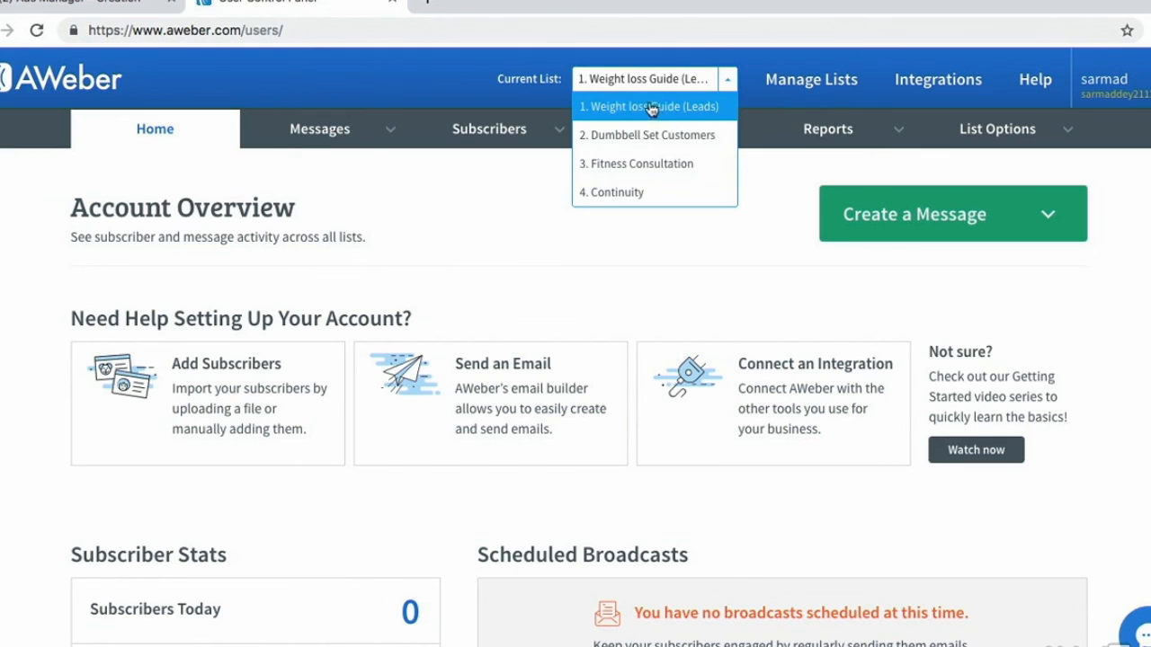
mouse_move(440, 78)
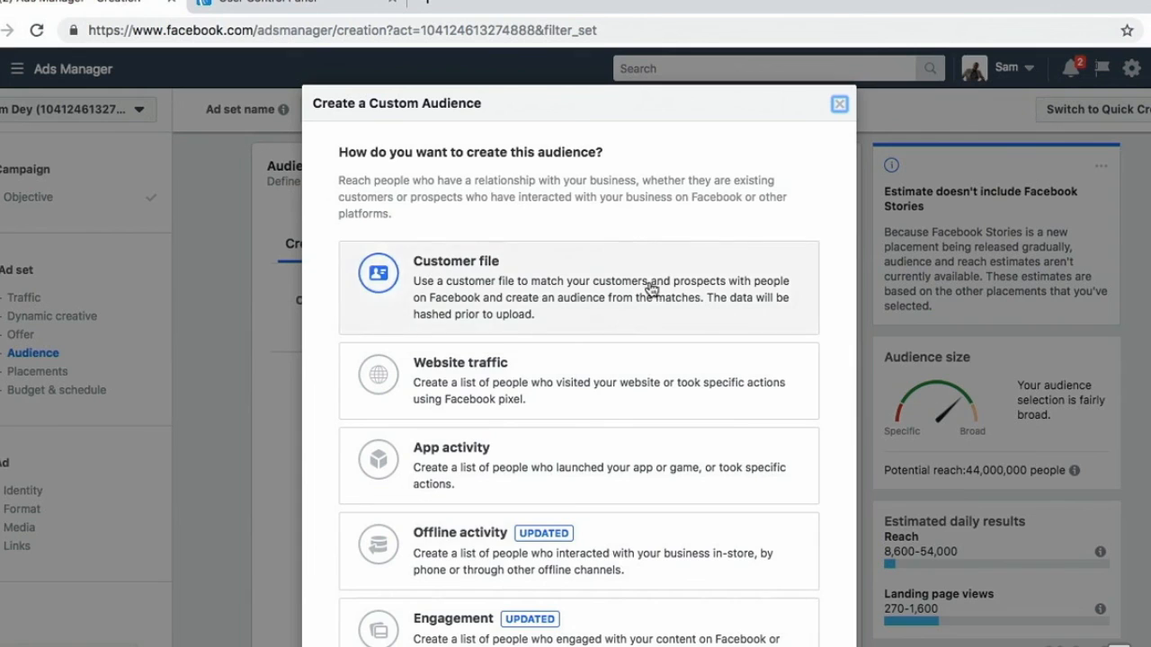
mouse_move(560, 252)
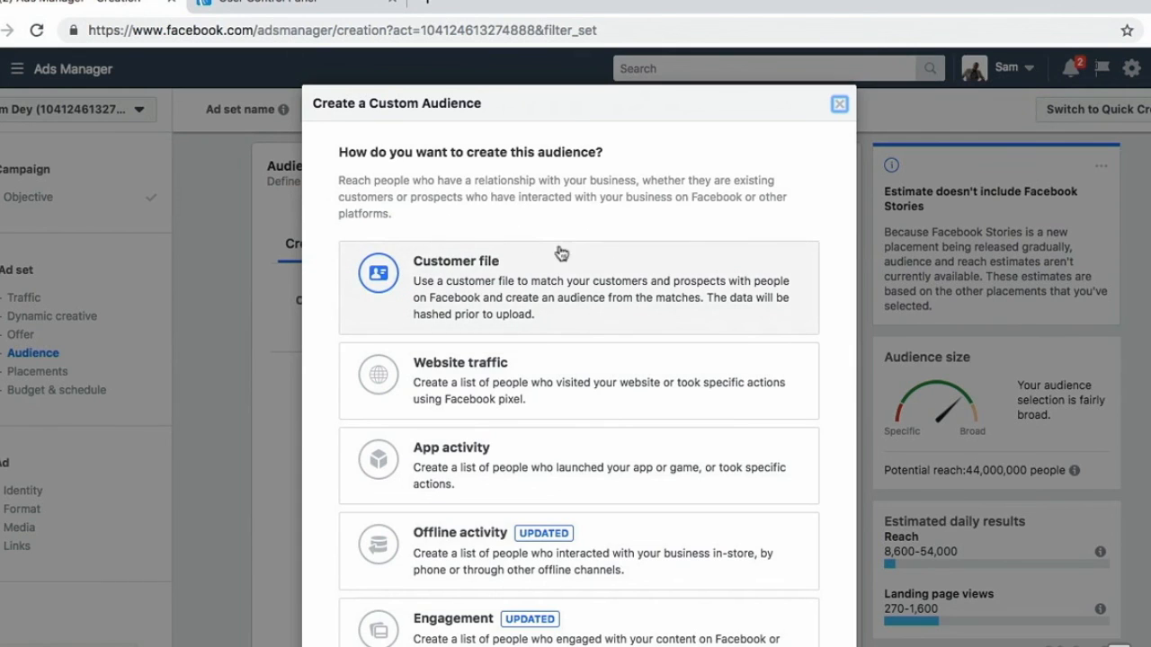
mouse_move(566, 284)
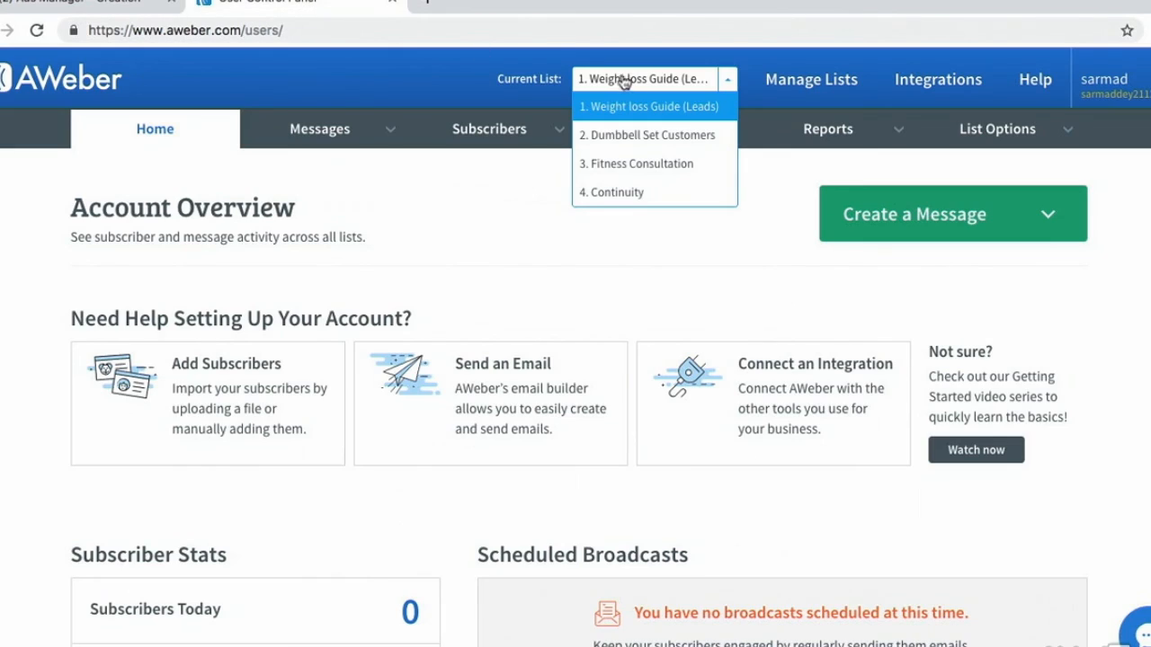
mouse_move(654, 135)
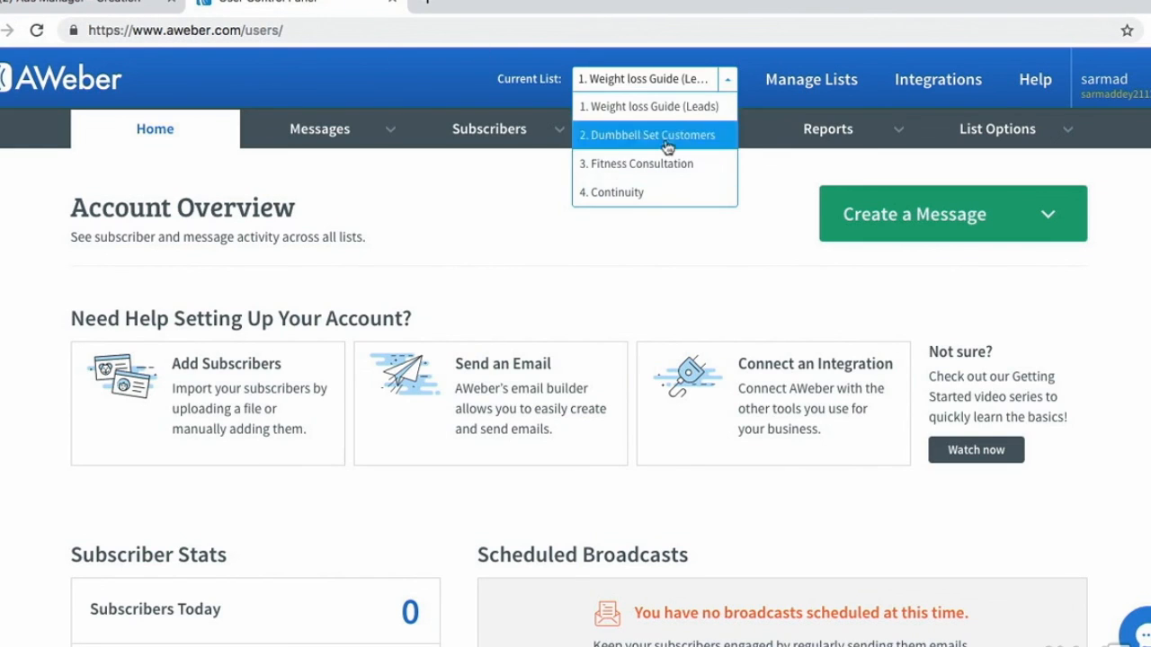
mouse_move(654, 191)
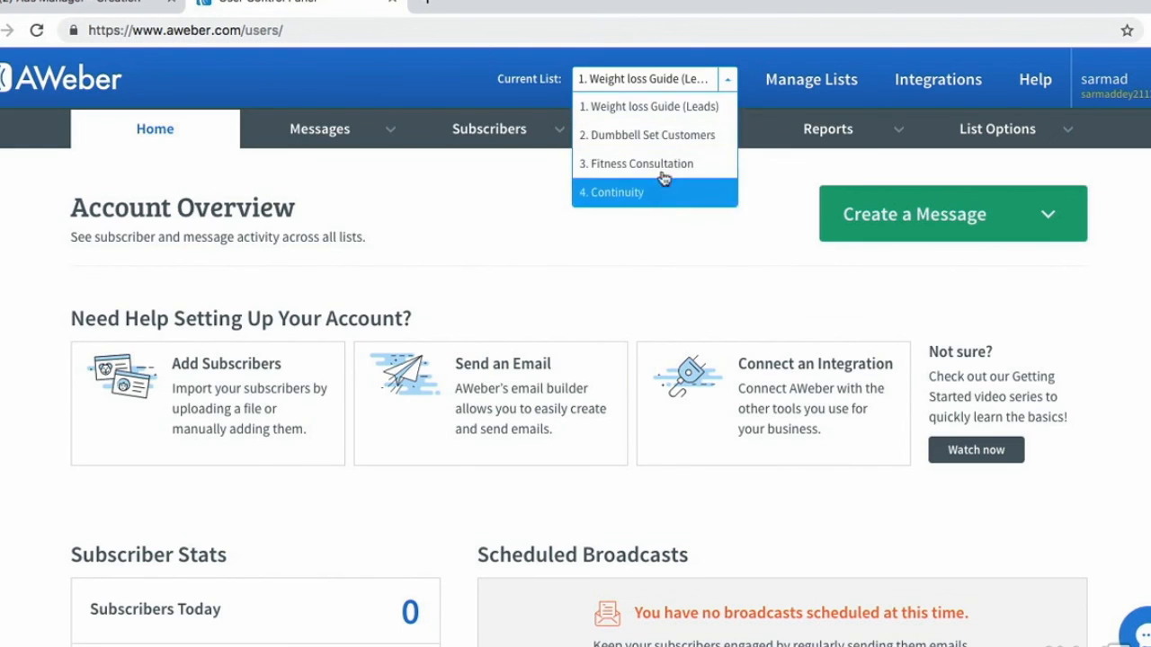
mouse_move(643, 164)
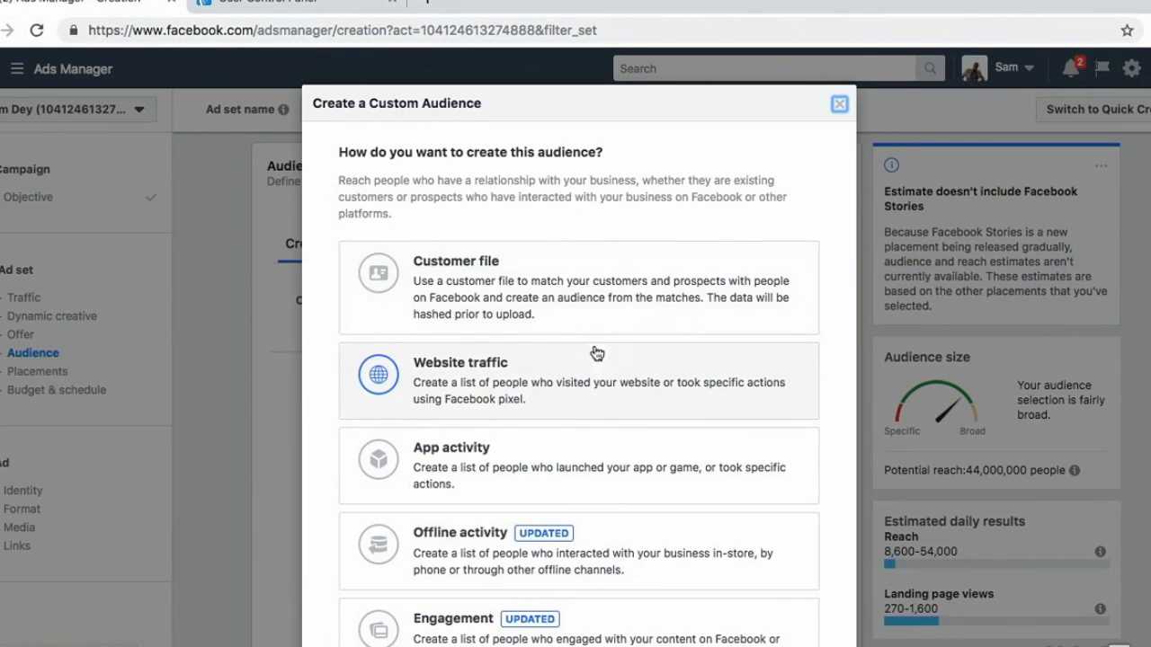
mouse_move(476, 383)
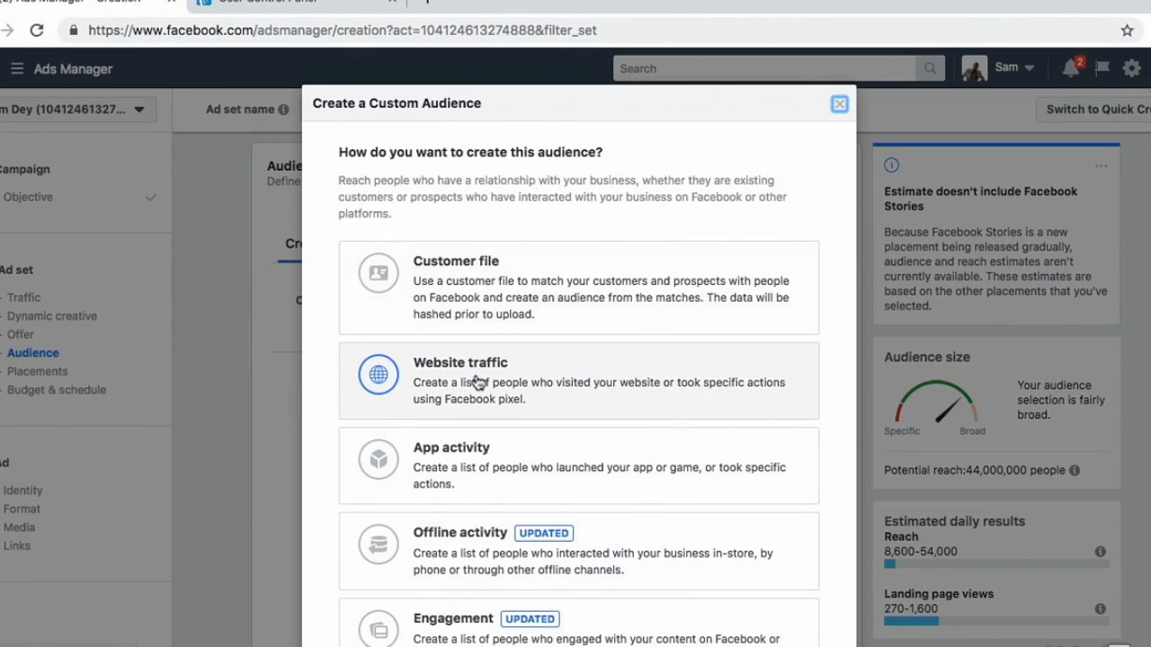
mouse_move(476, 412)
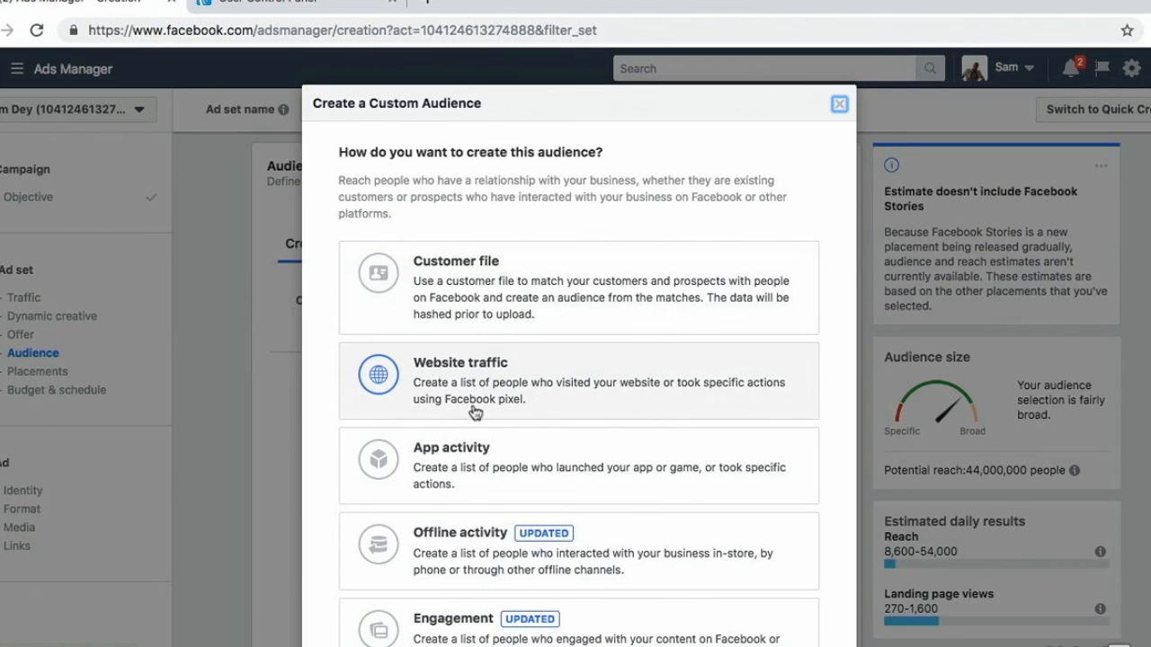
mouse_move(513, 414)
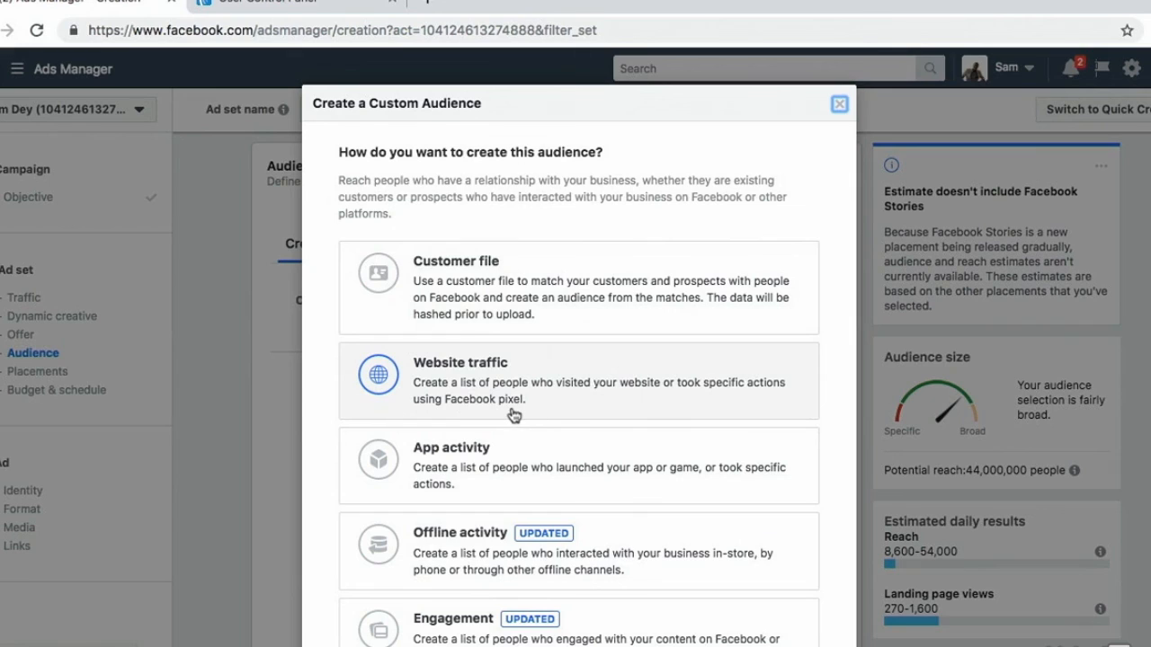
mouse_move(501, 415)
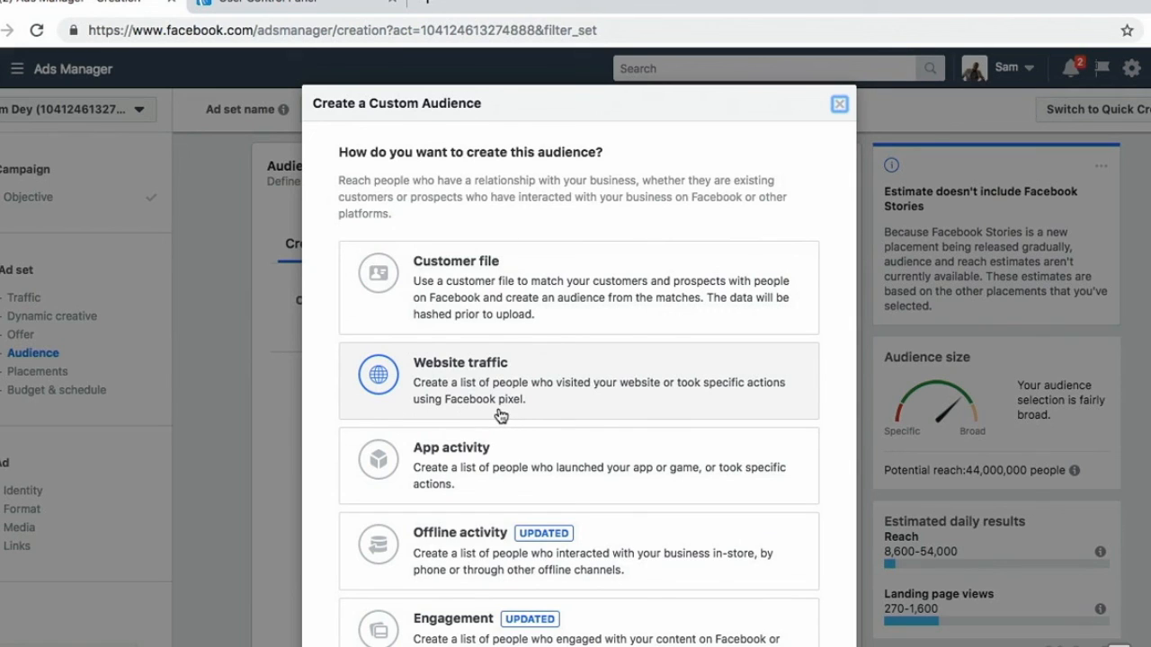